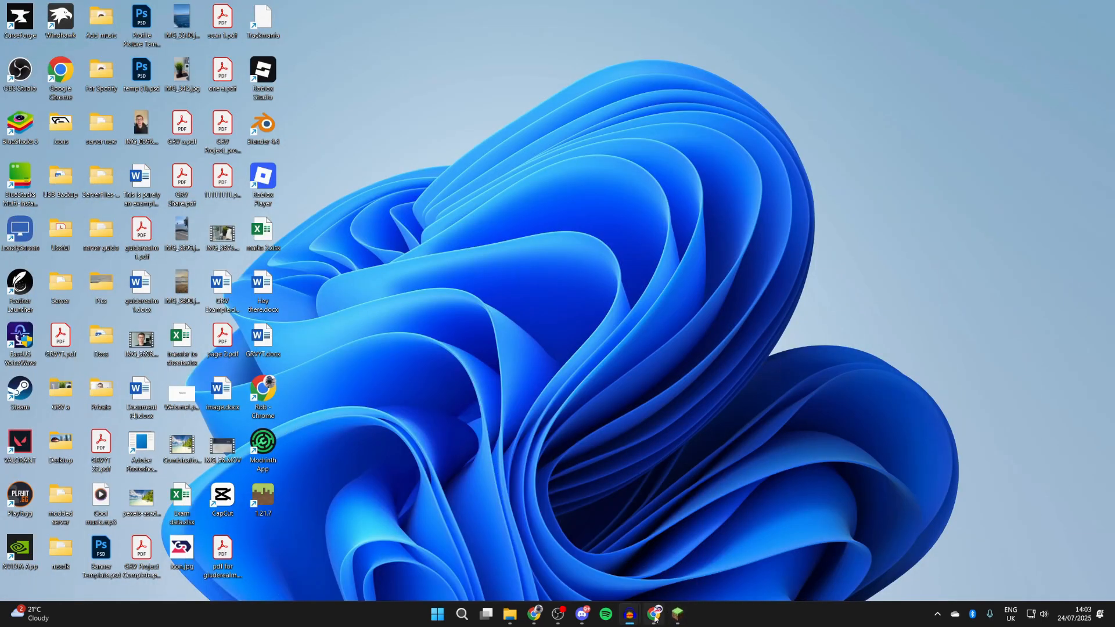
Search Google for 'minecraft server download' and open minecraft.net's Java Edition server page
click(655, 619)
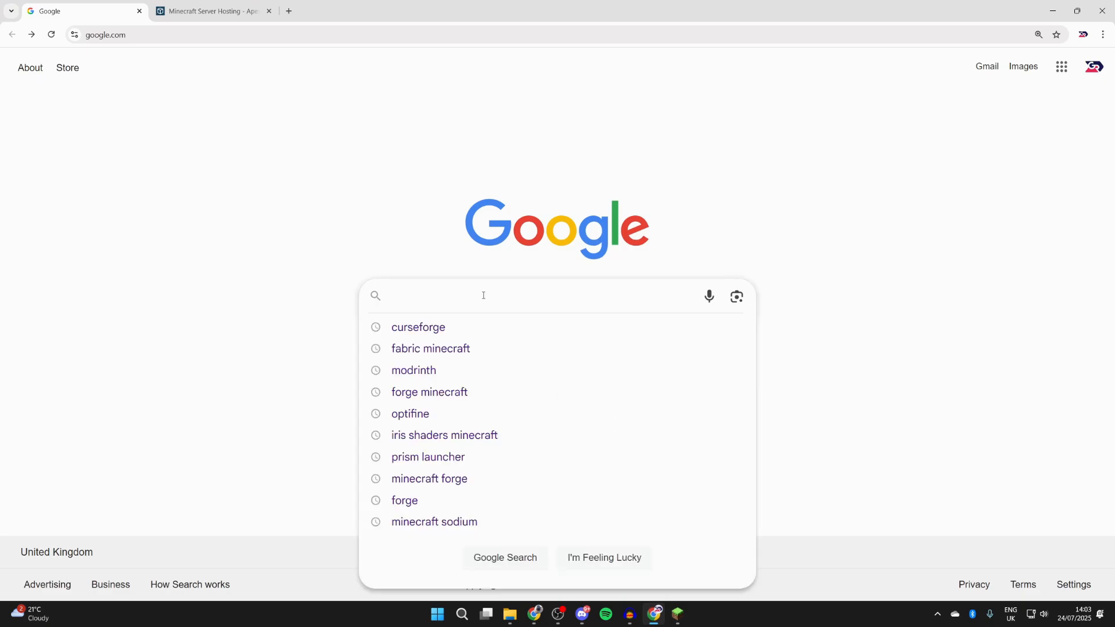
text(minecraft s)
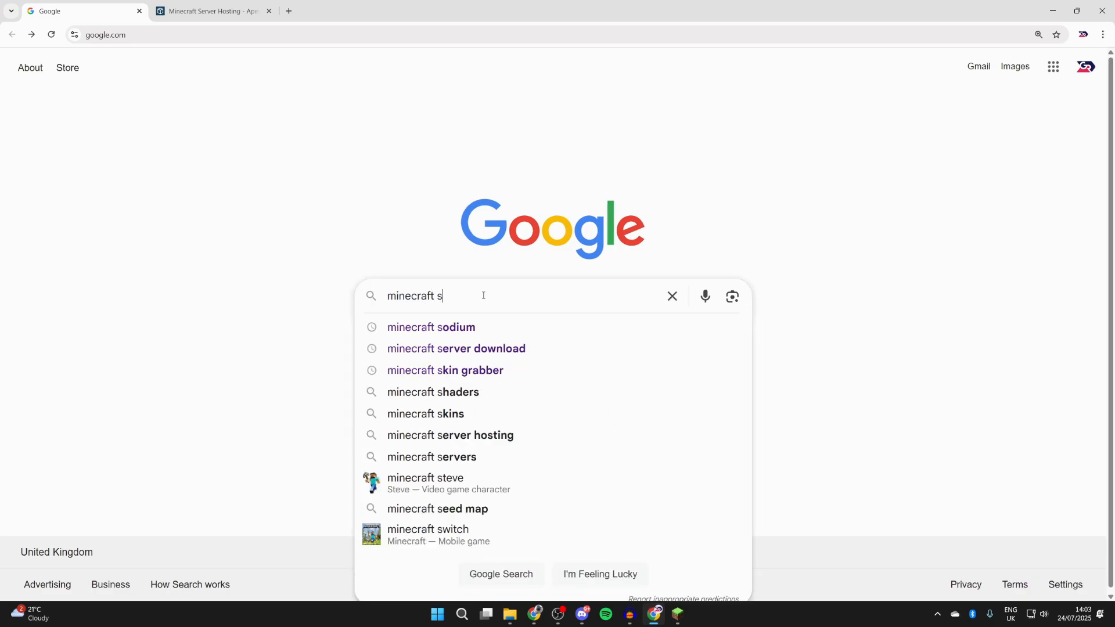
click(456, 348)
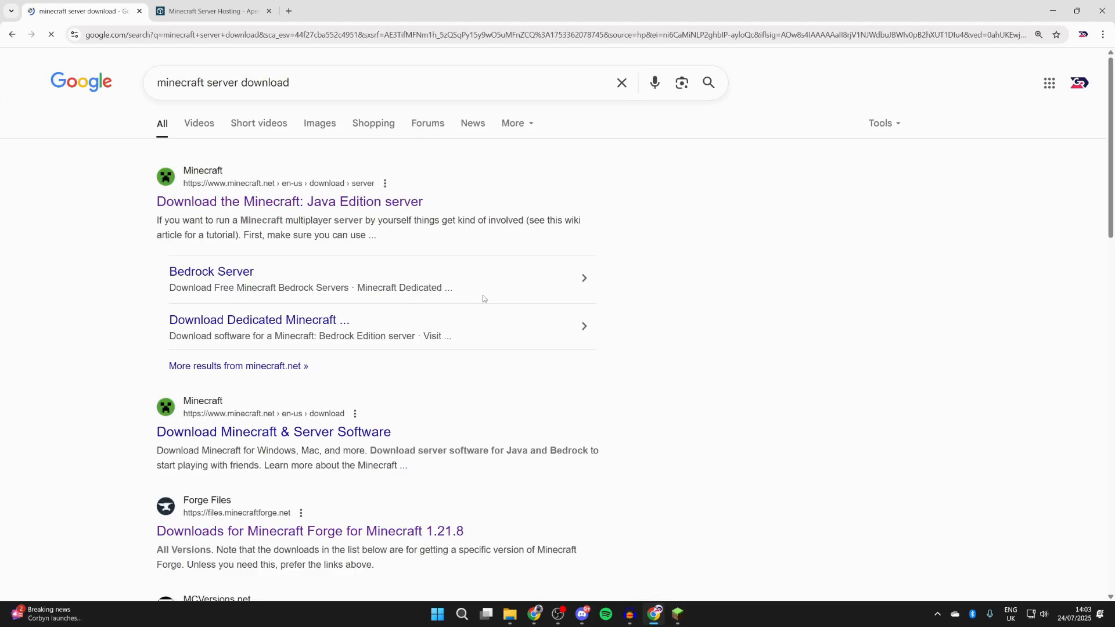
mouse_move(289, 201)
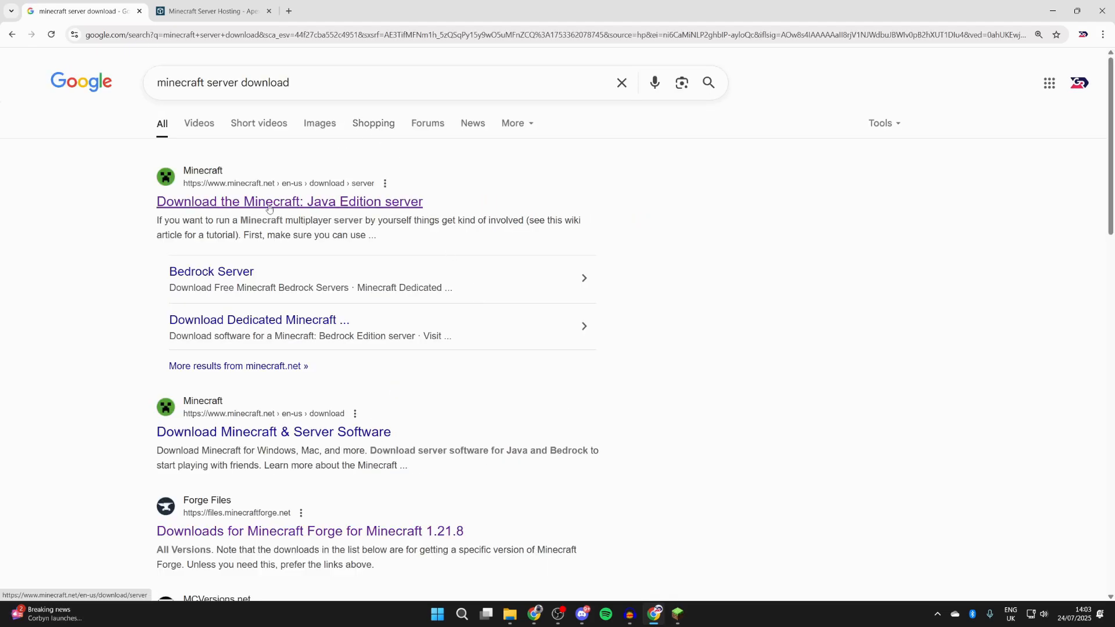
click(290, 201)
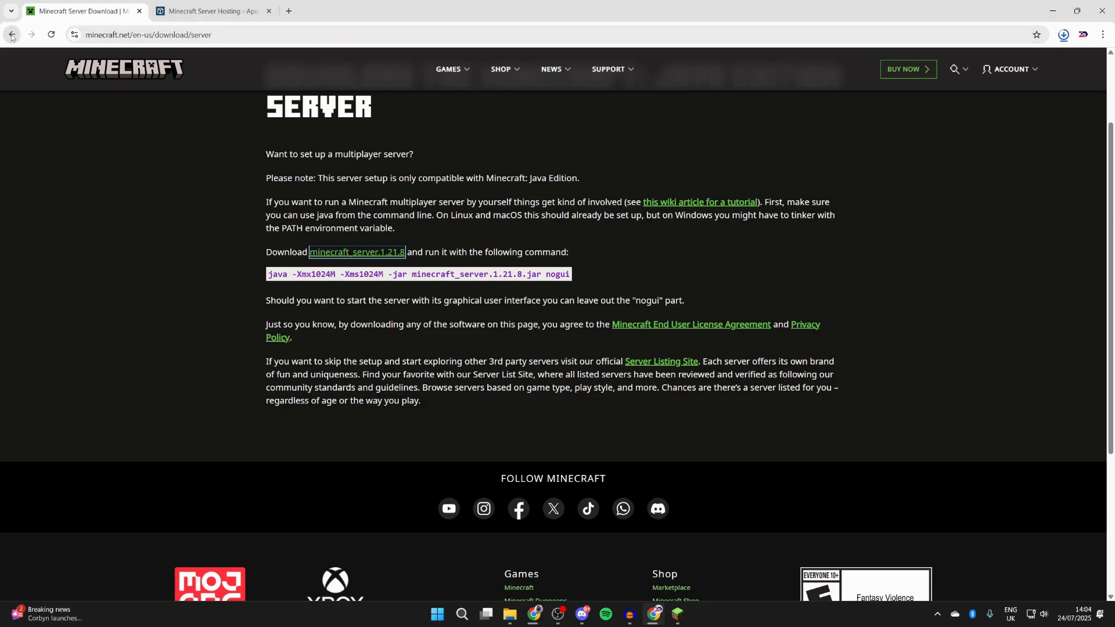
Search for 'java', go to java.com and download Java for desktops
click(11, 34)
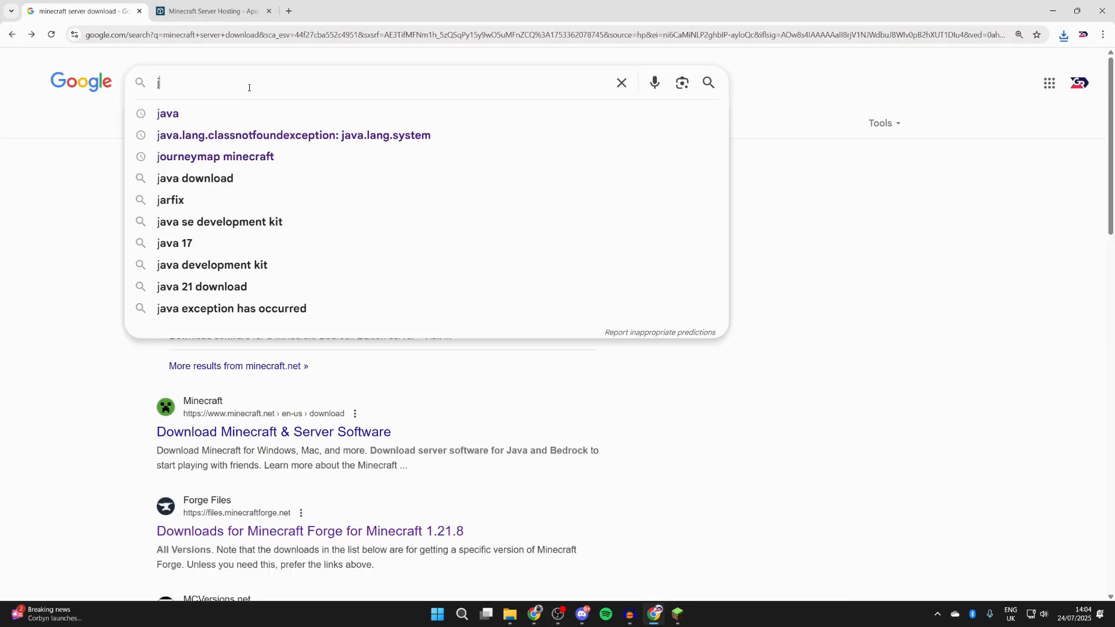
click(167, 114)
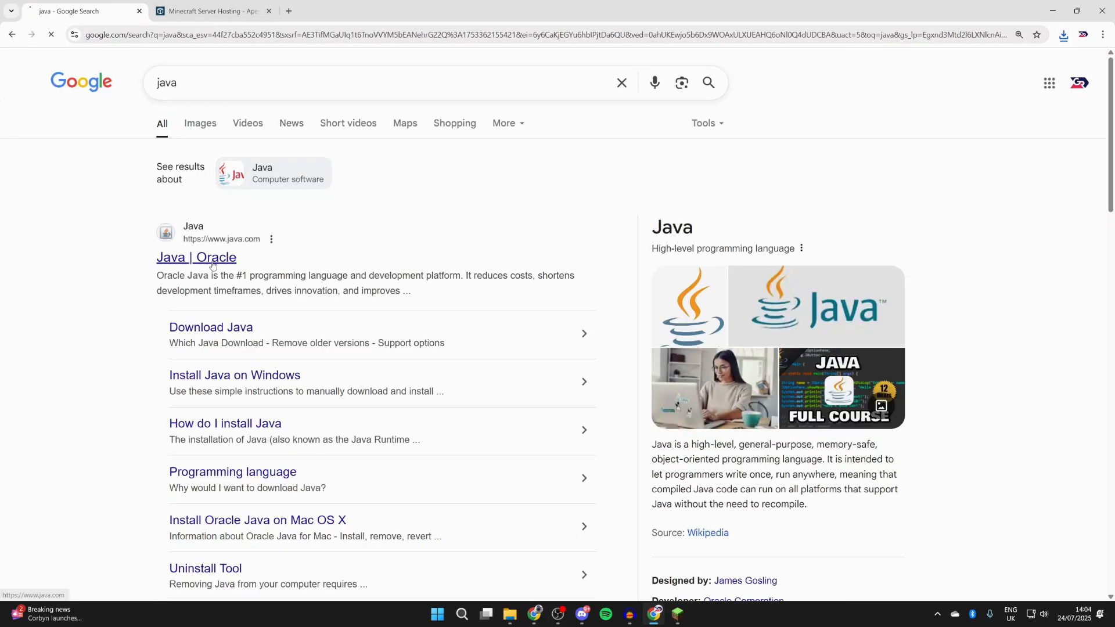
click(196, 258)
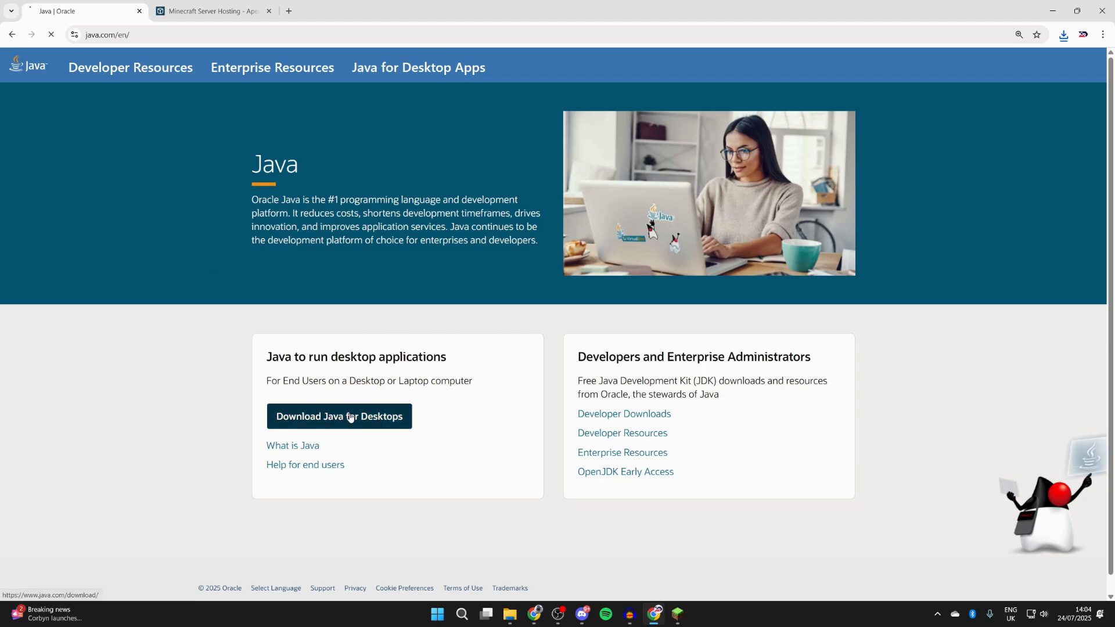
click(339, 416)
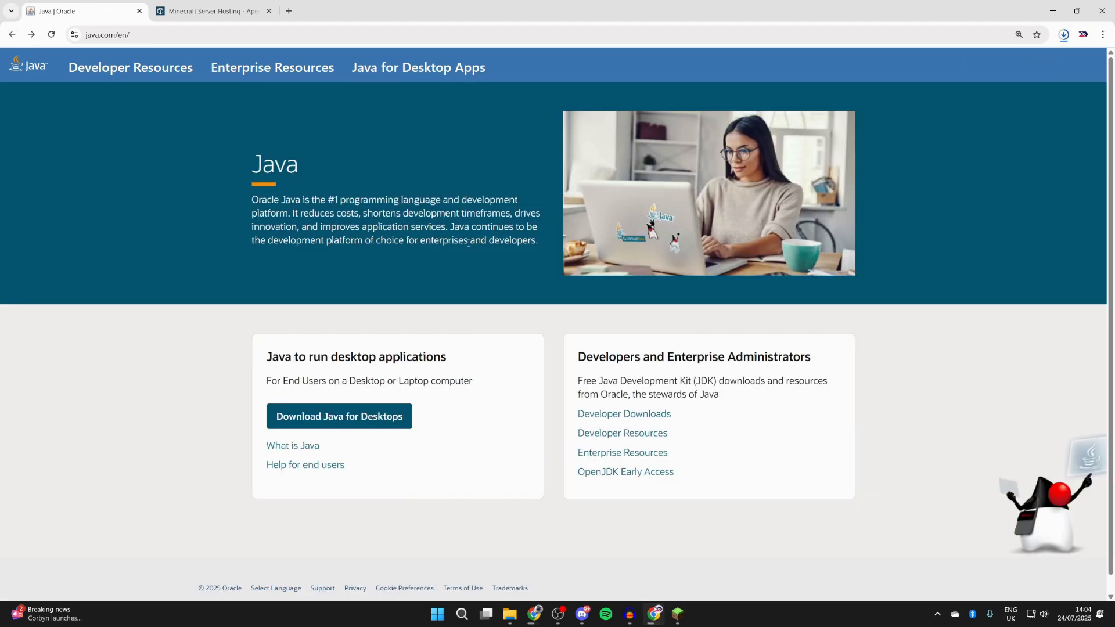
mouse_move(624, 414)
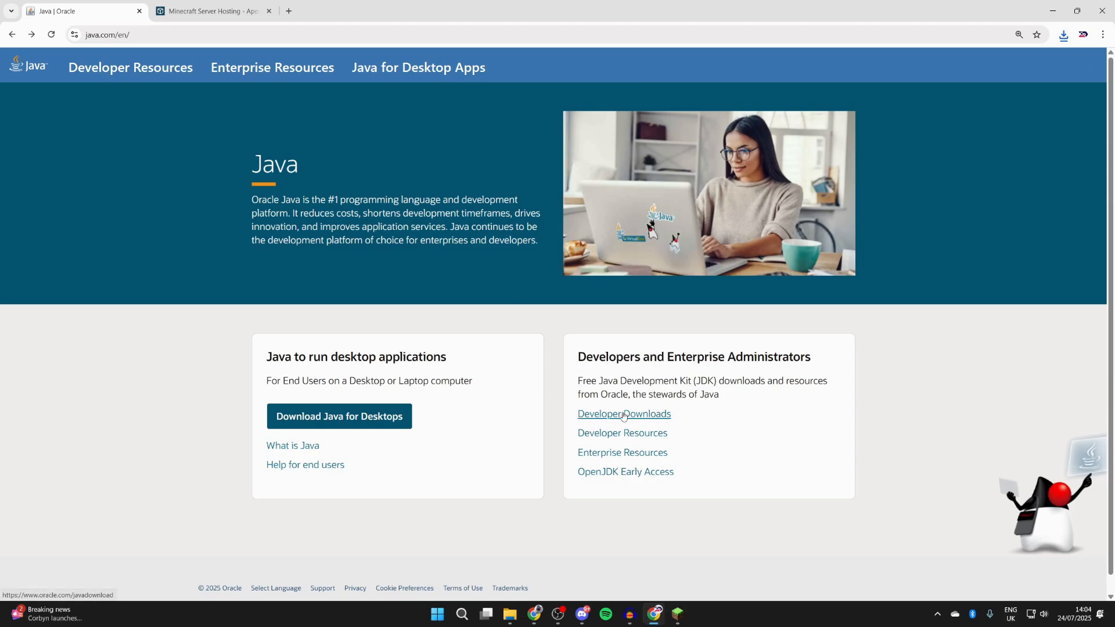
Bring up Oracle's developer downloads listing JDK 21 for Windows
click(624, 413)
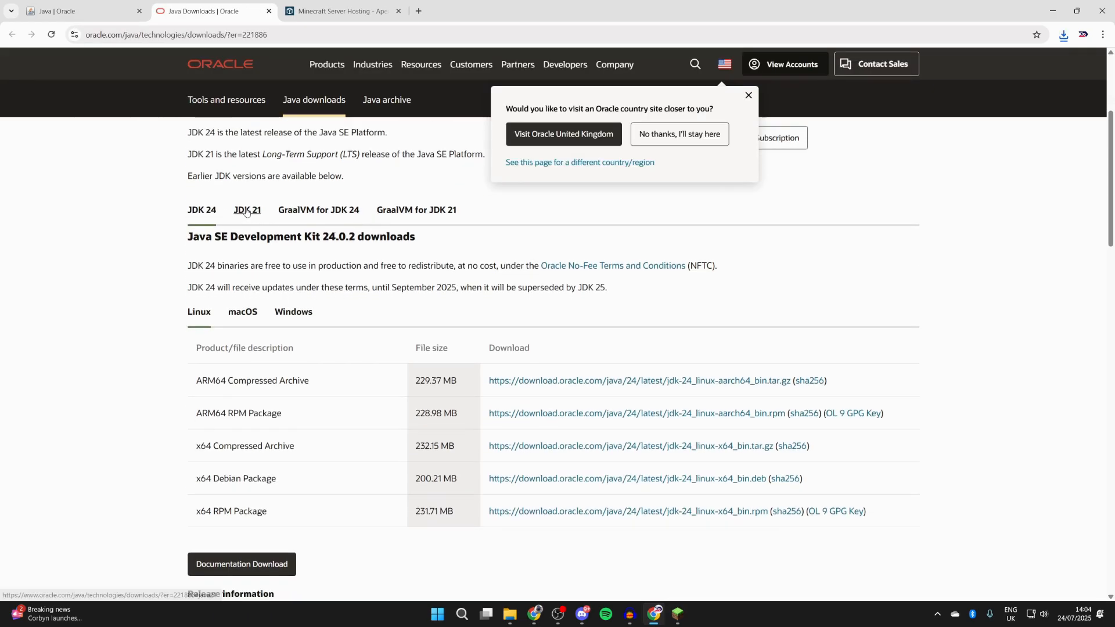
click(247, 210)
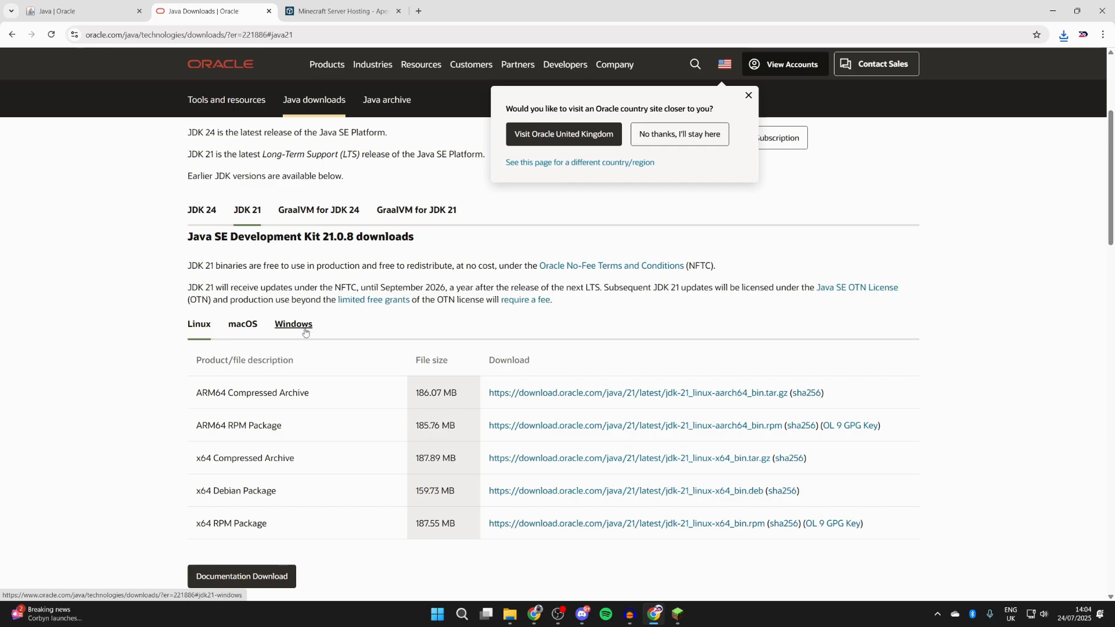
click(293, 324)
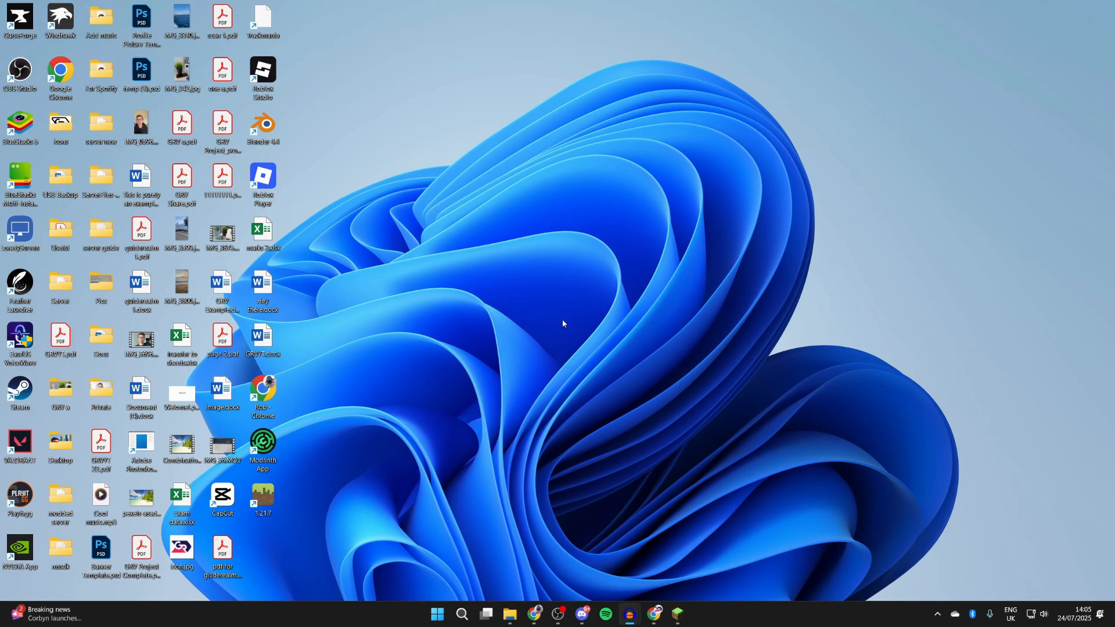
mouse_move(664, 613)
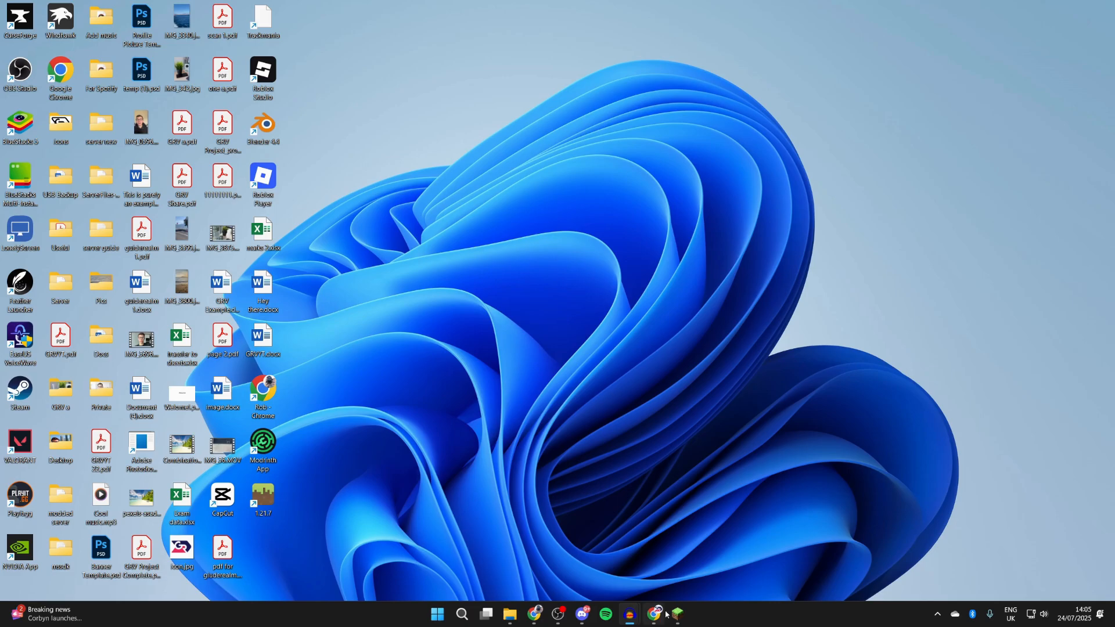
click(655, 617)
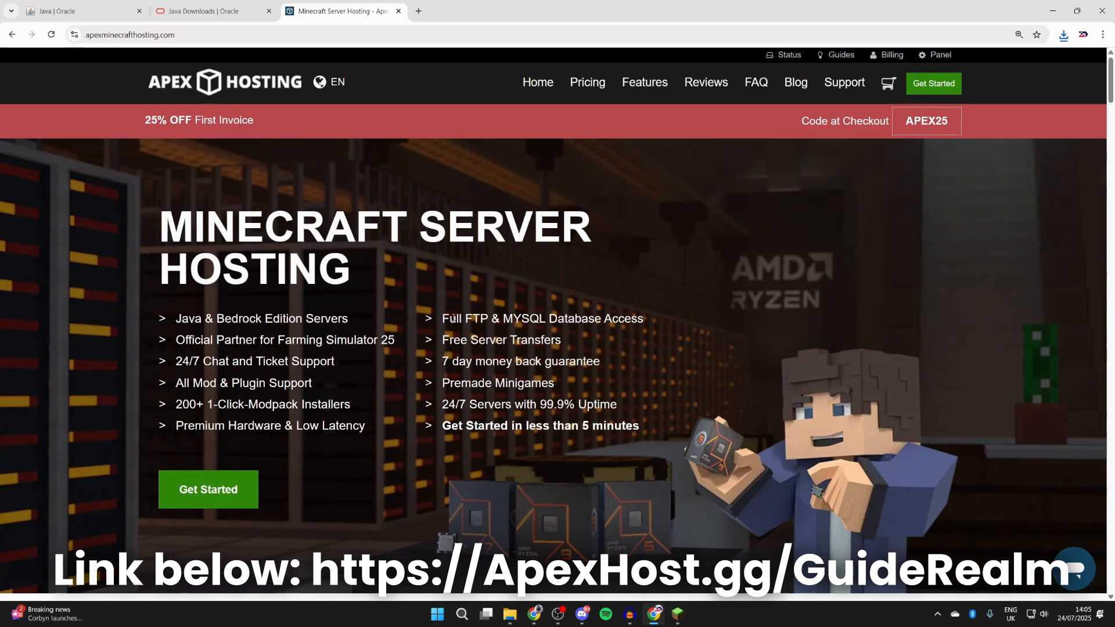
mouse_move(216, 202)
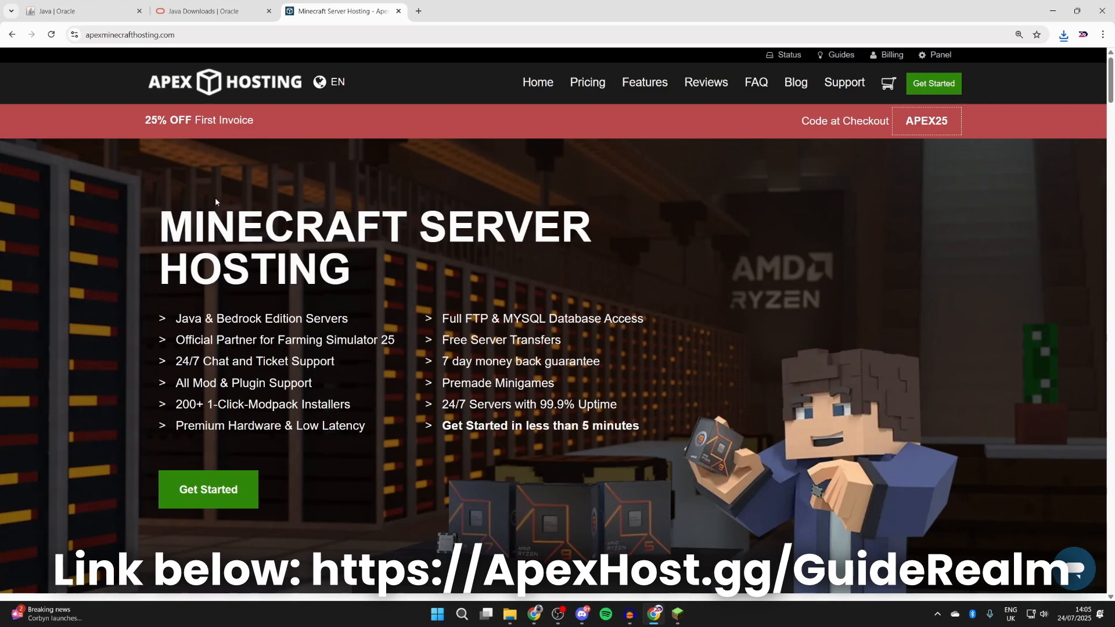
mouse_move(224, 213)
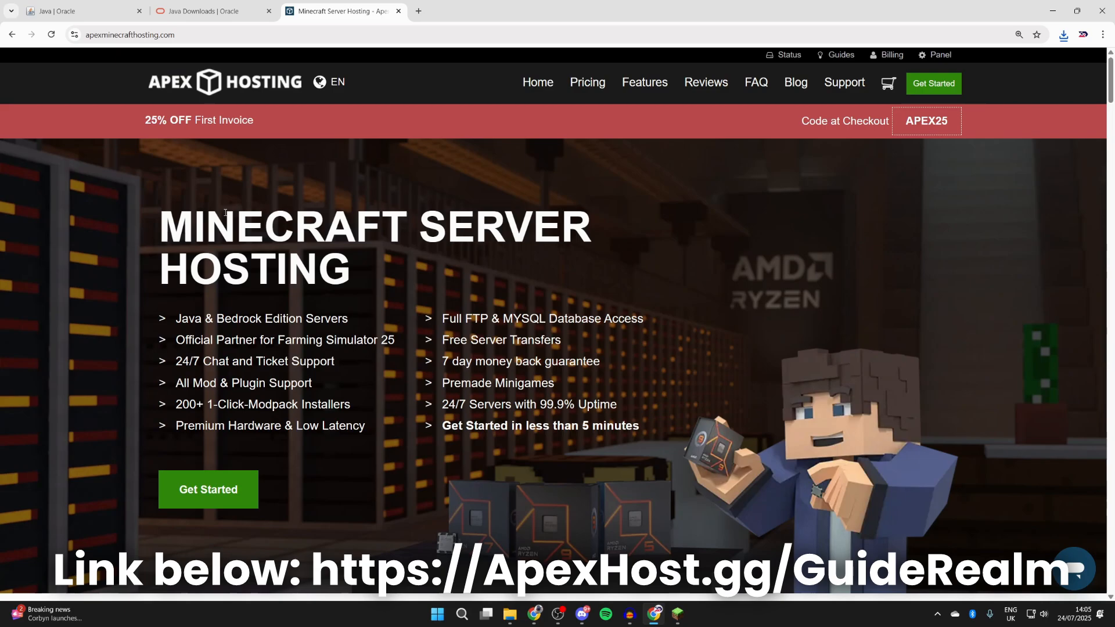
scroll(down, 3)
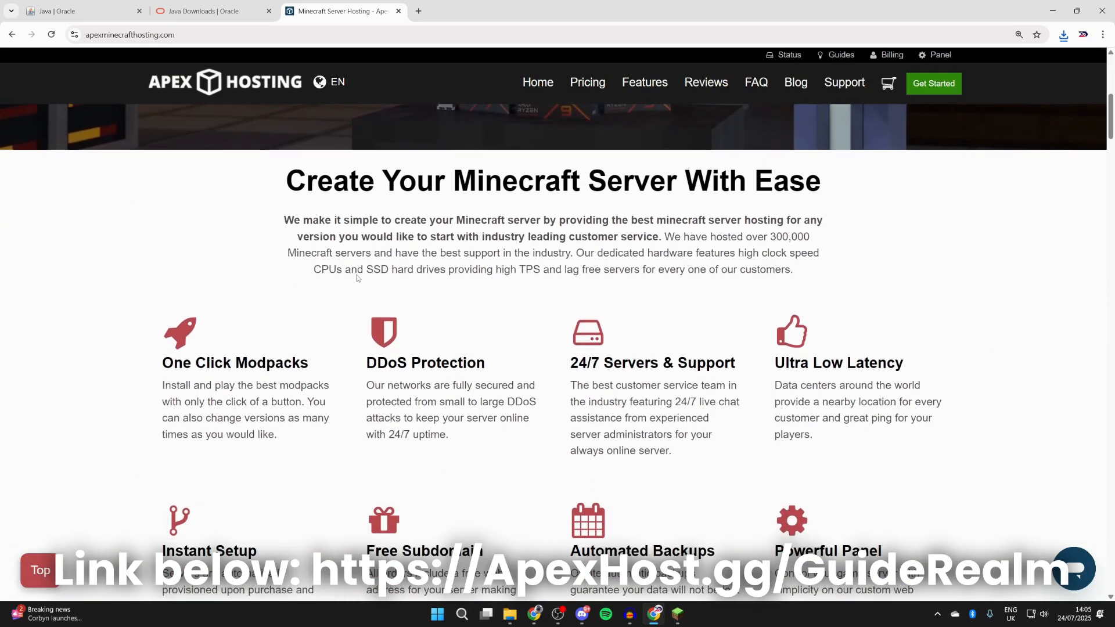
scroll(down, 3)
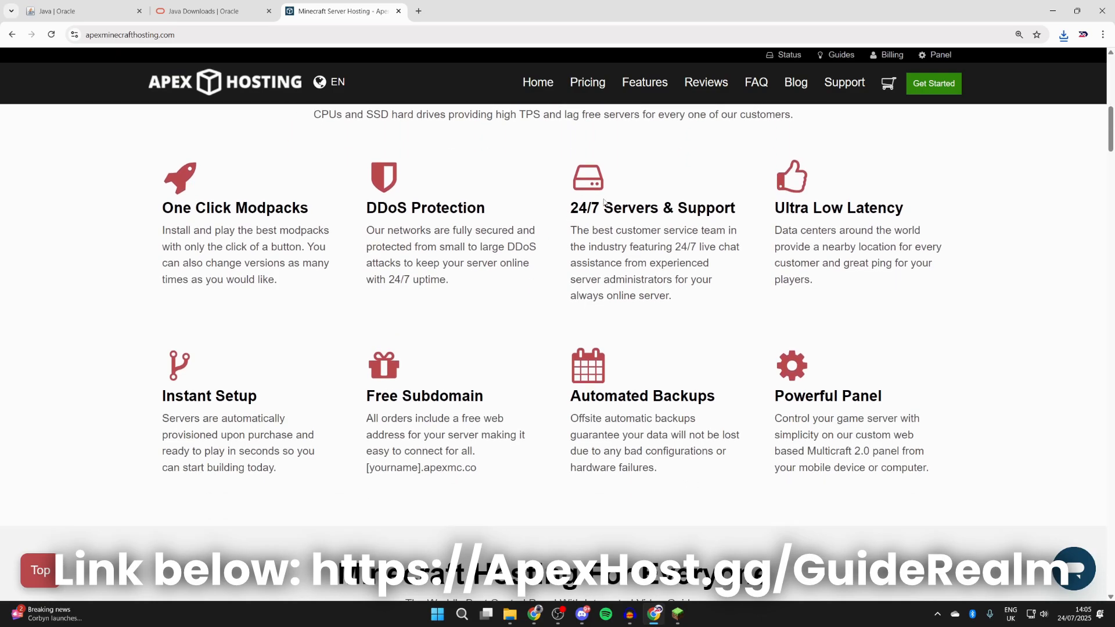
mouse_move(735, 245)
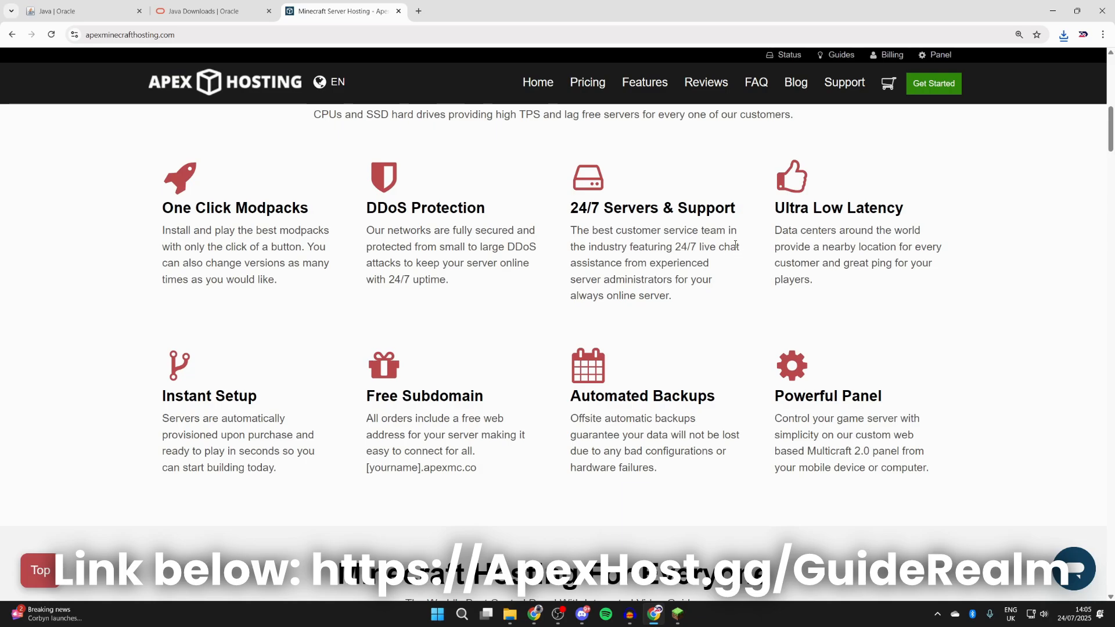
mouse_move(255, 410)
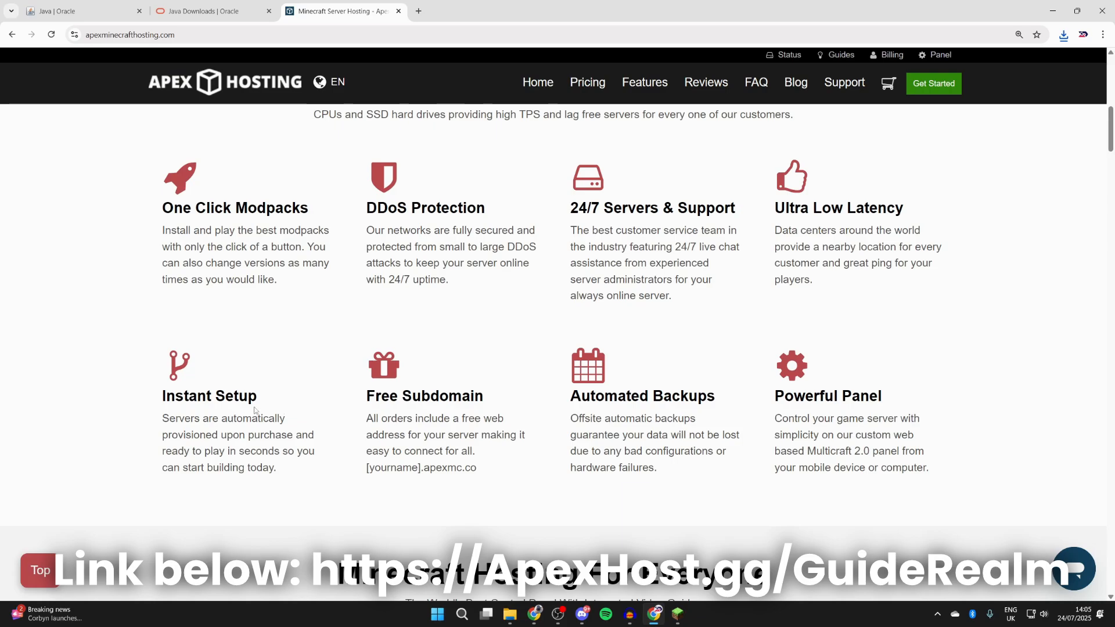
scroll(up, 3)
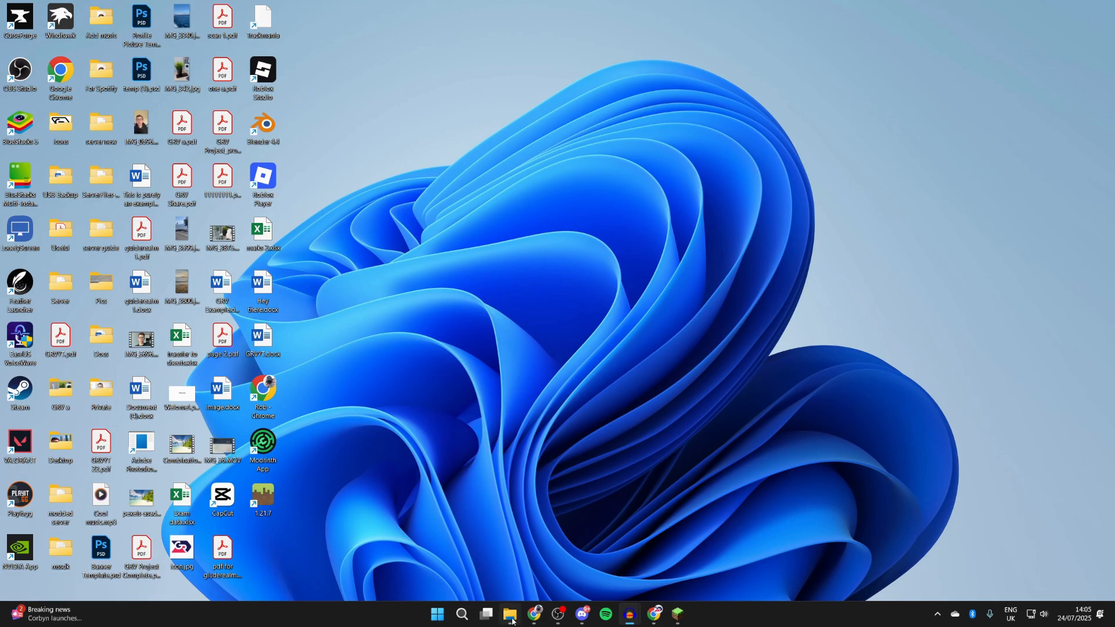
From Downloads, launch jre-8u461-windows-x64.exe and respond to the Java Setup dialog
click(511, 616)
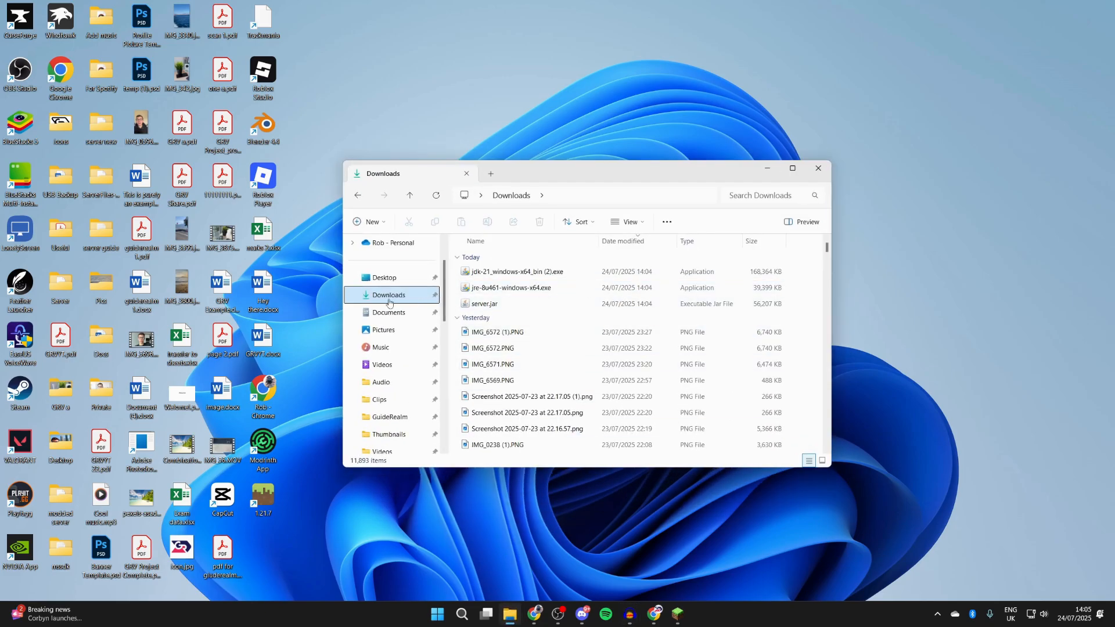
click(509, 287)
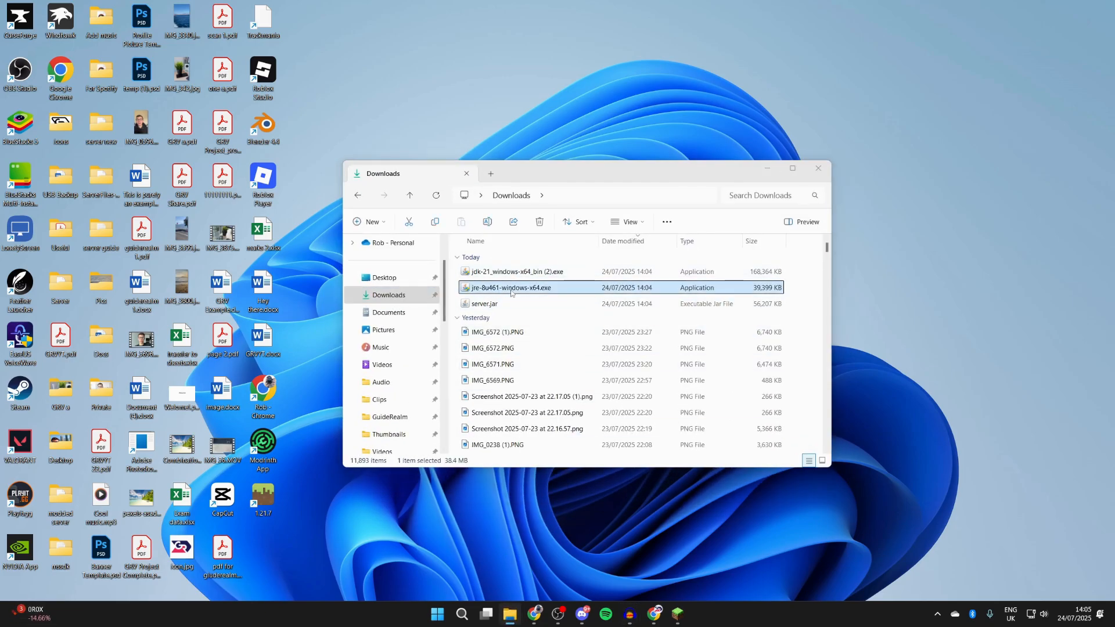
double_click(510, 287)
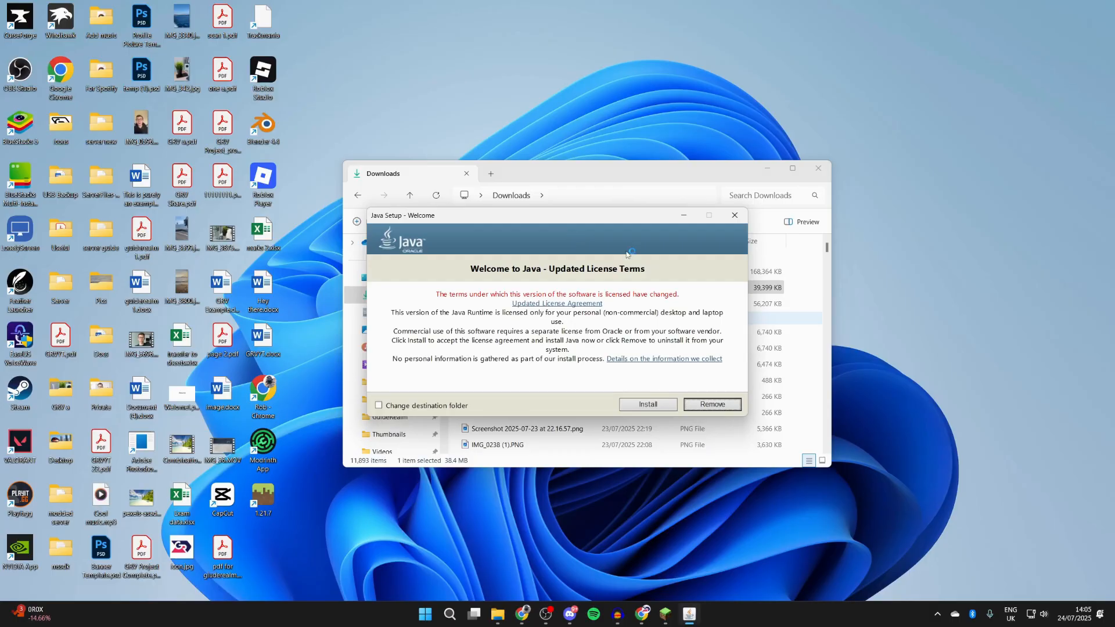
click(734, 215)
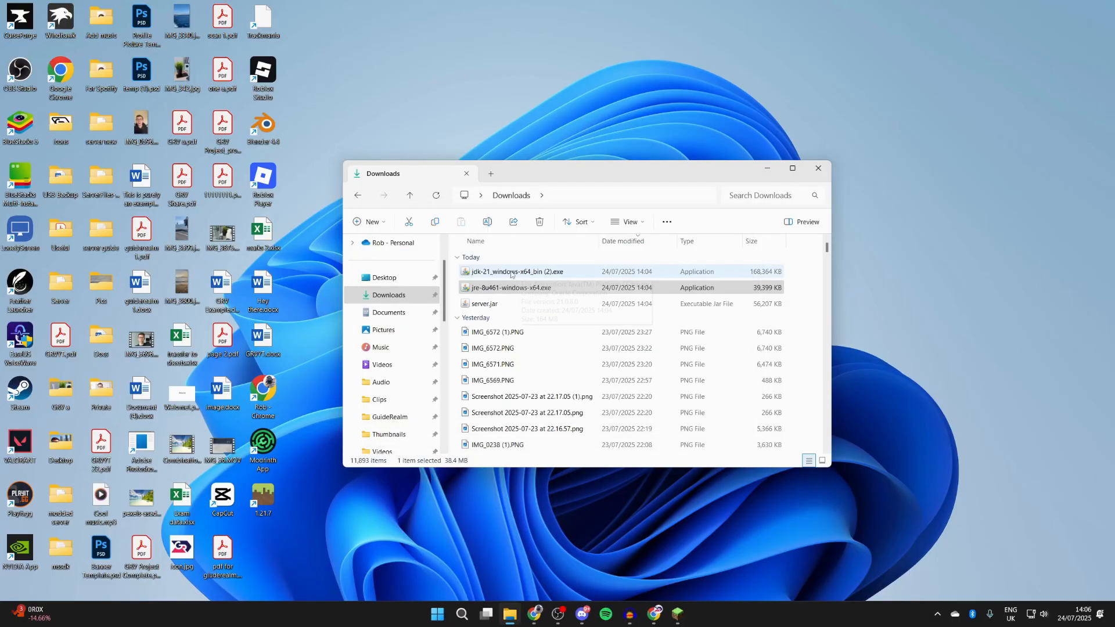
click(519, 271)
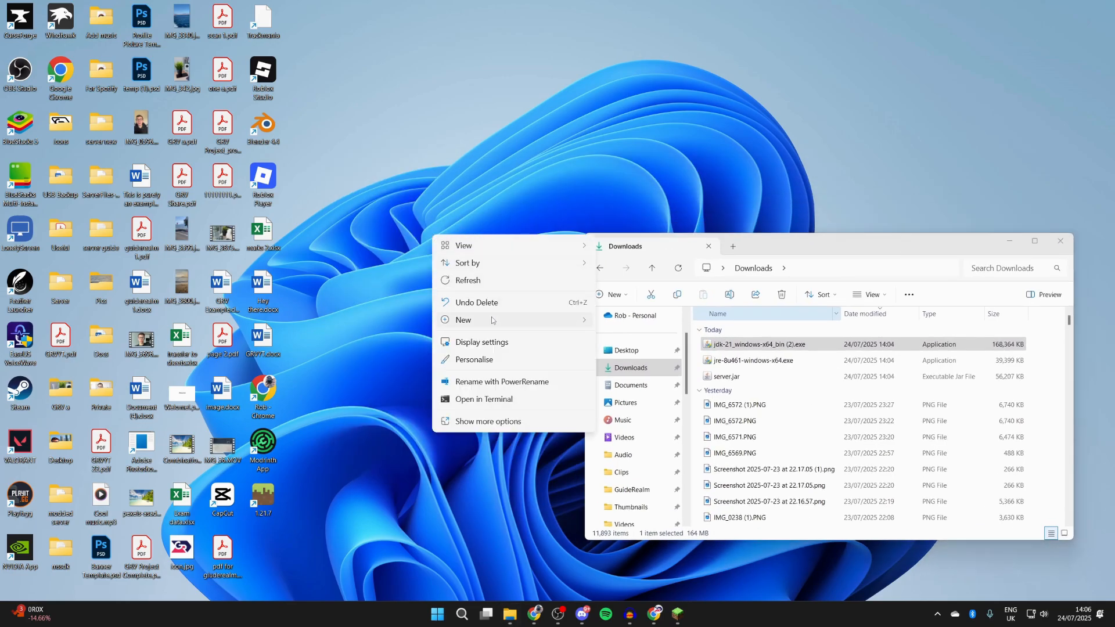
Create a desktop folder named '1.21.8 Server' holding server.jar
click(463, 319)
text(1.21.8 Server)
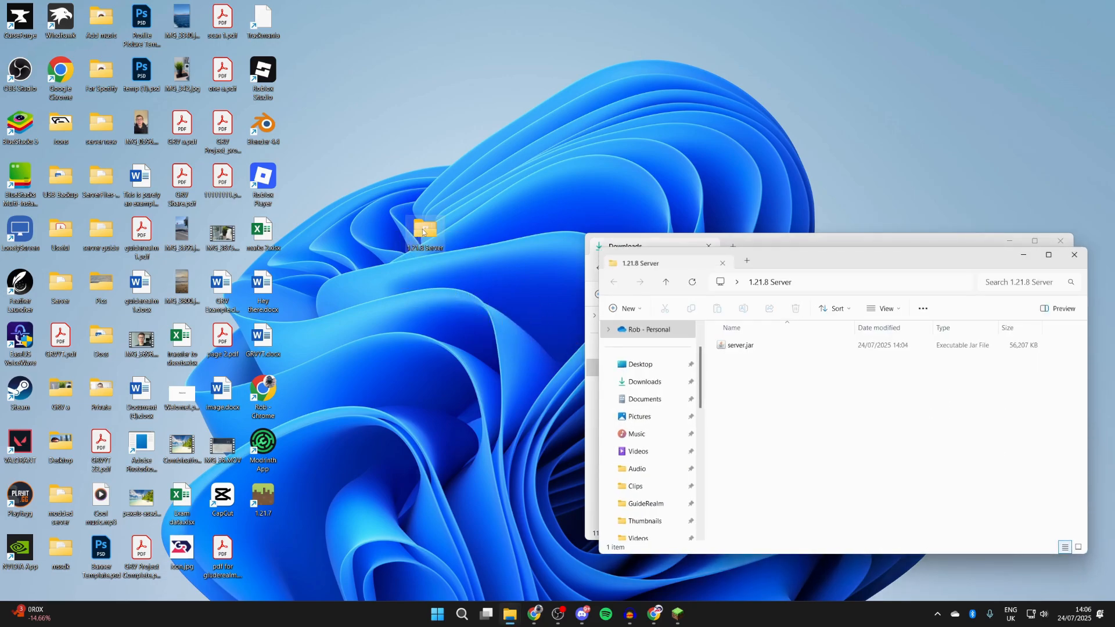
Run server.jar once to generate eula.txt, server.properties and the libraries, logs, versions folders
right_click(740, 345)
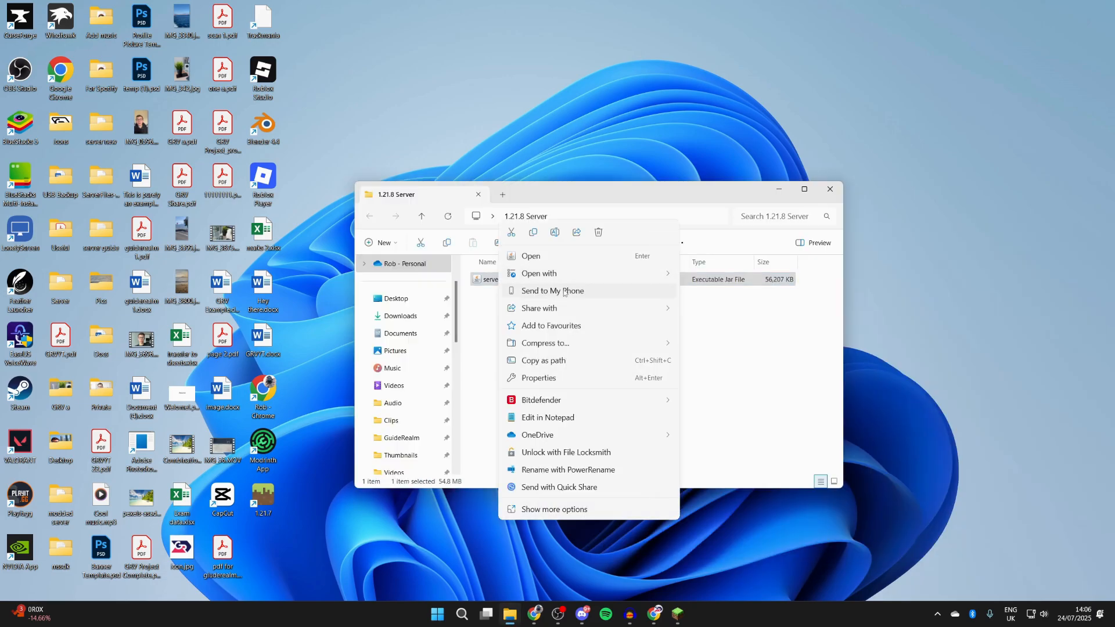
click(537, 273)
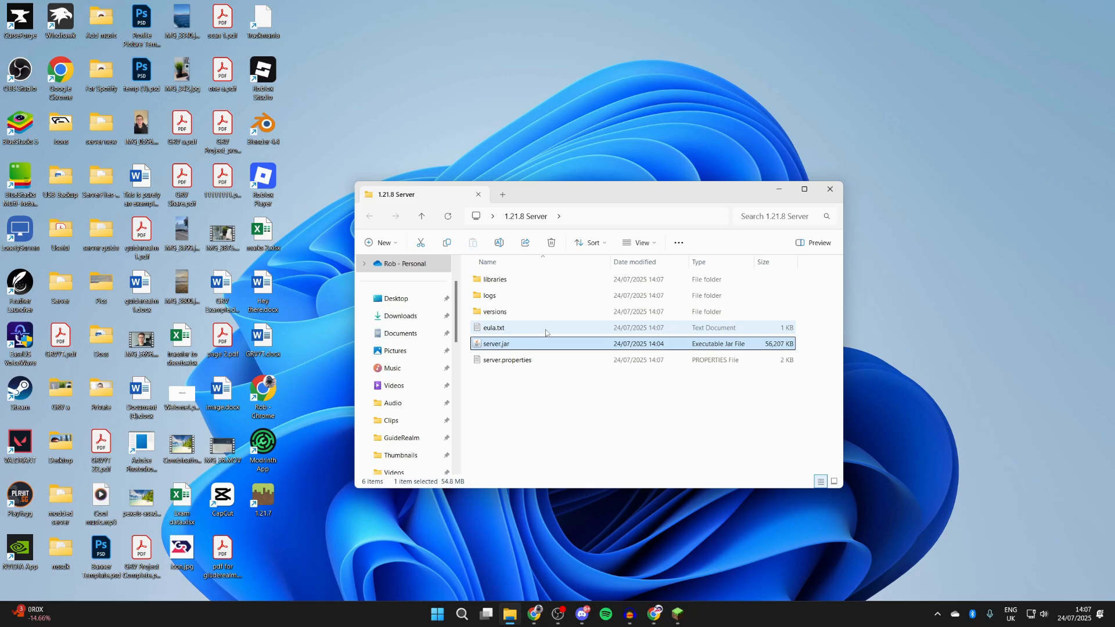
click(492, 327)
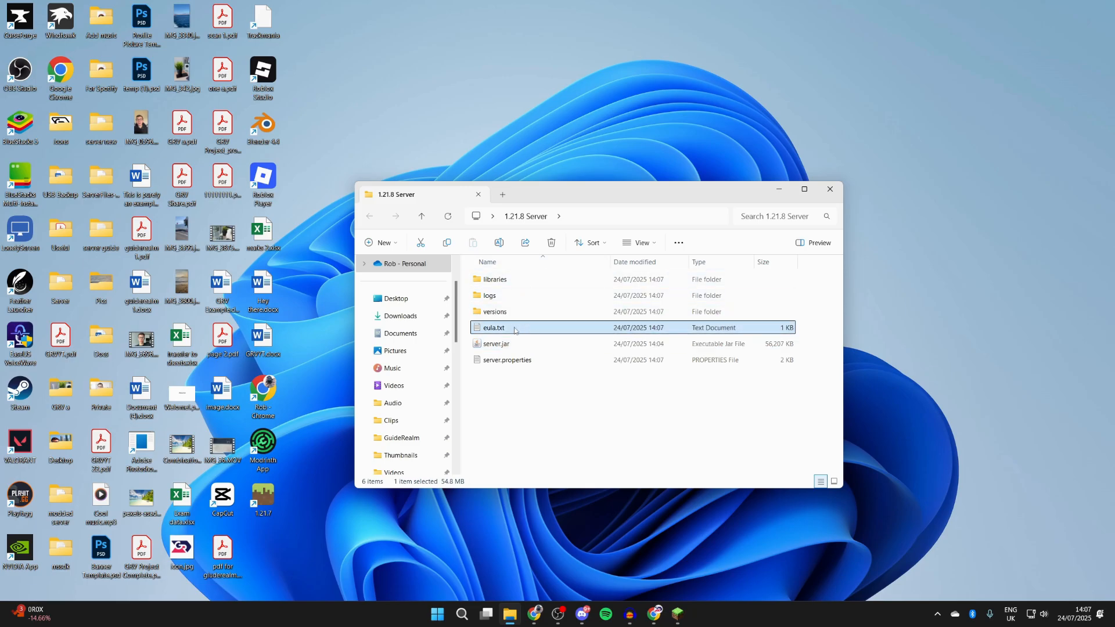
Edit eula.txt so eula=false becomes eula=true, save it and close Notepad
double_click(492, 328)
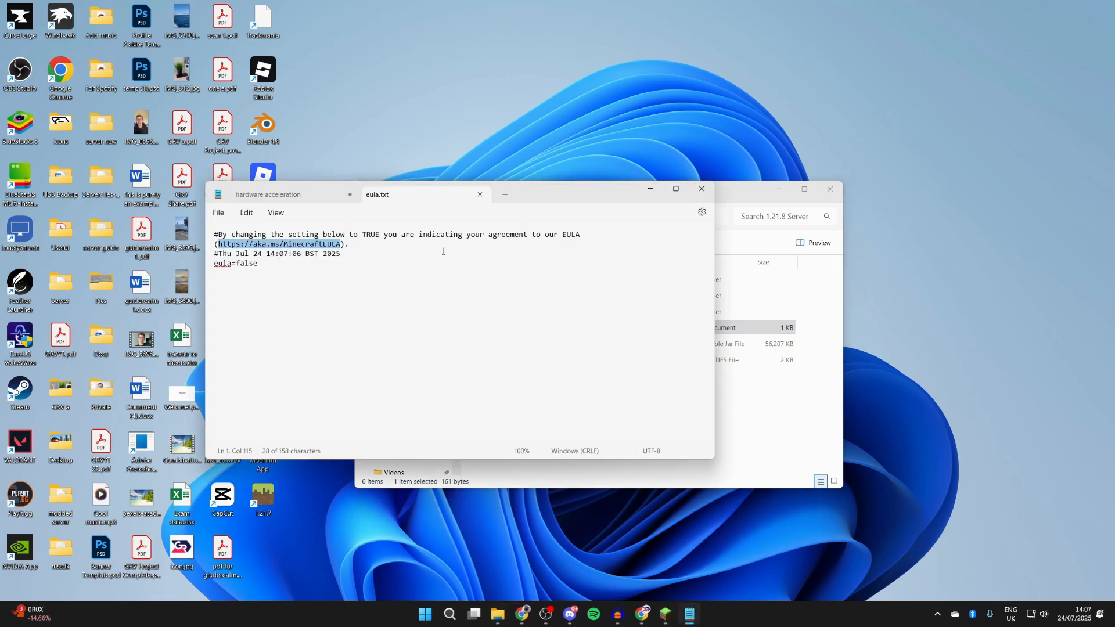
click(258, 264)
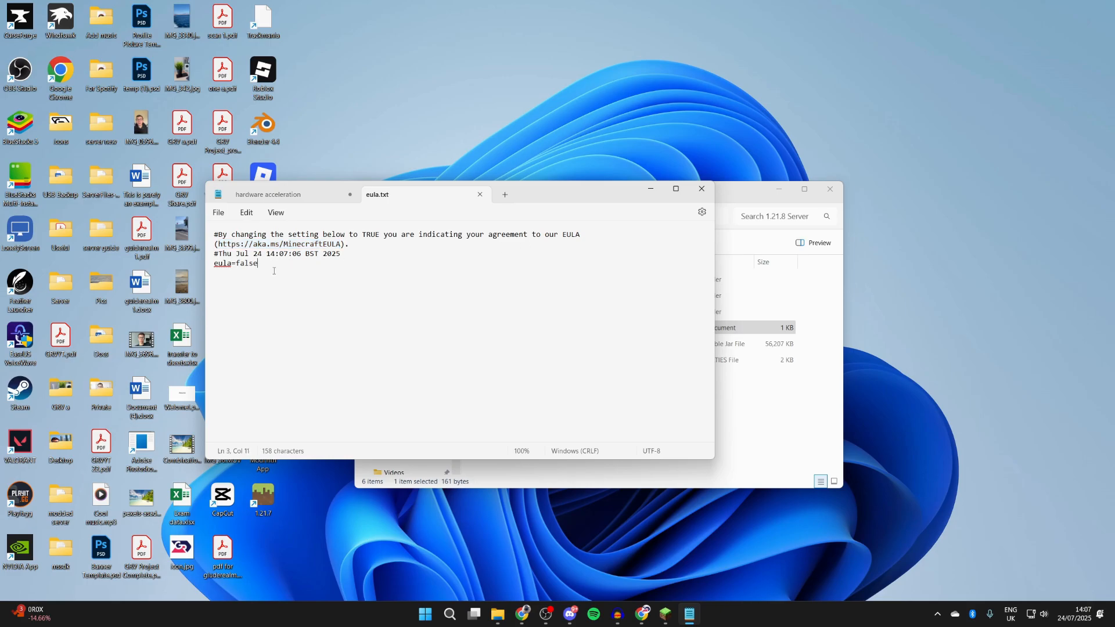
key(BackSpace)
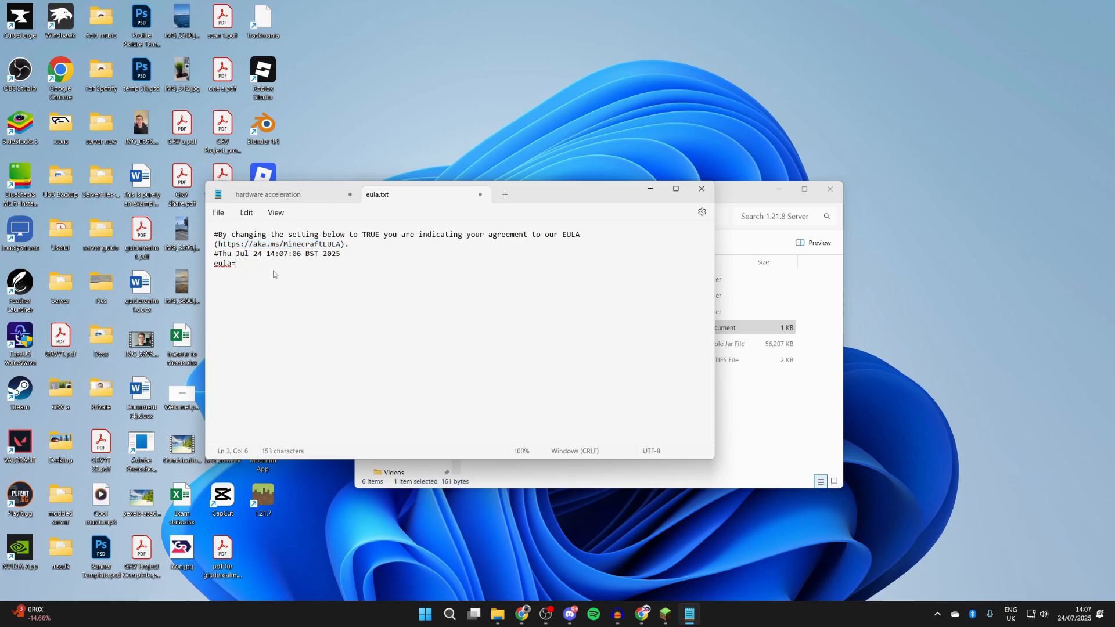
click(217, 211)
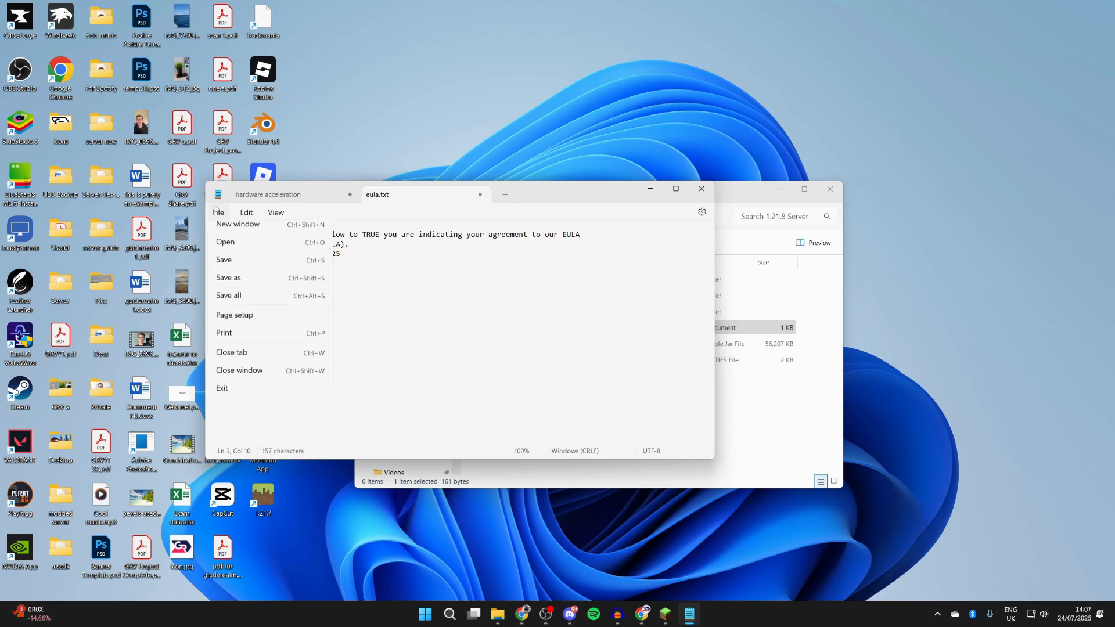
click(224, 260)
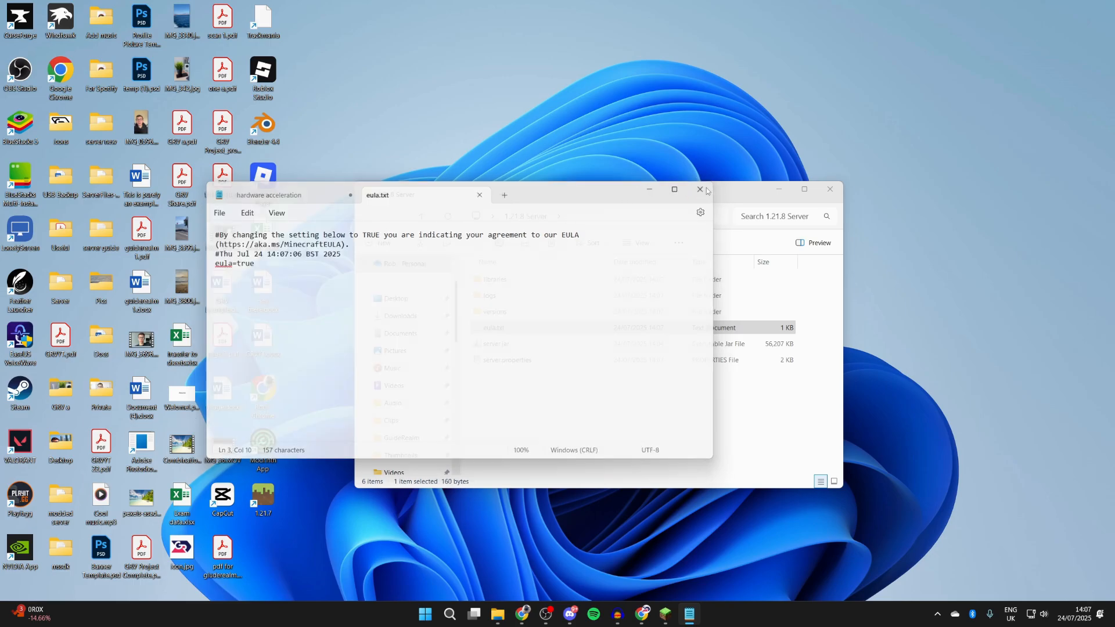
click(699, 190)
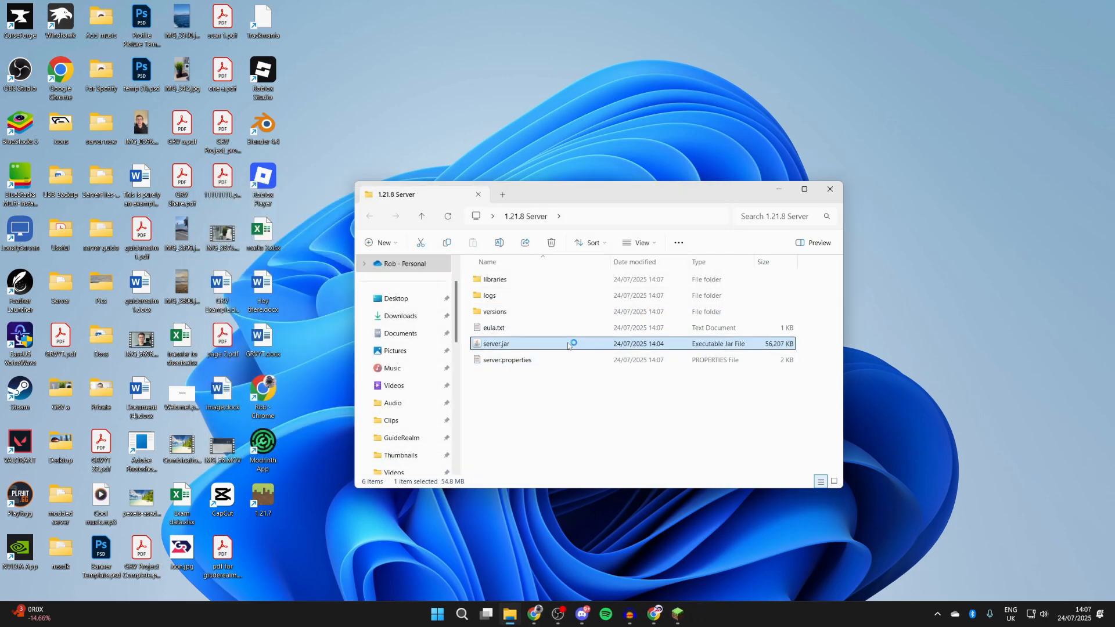
Relaunch server.jar to create the world folder and player-list JSON files
double_click(495, 344)
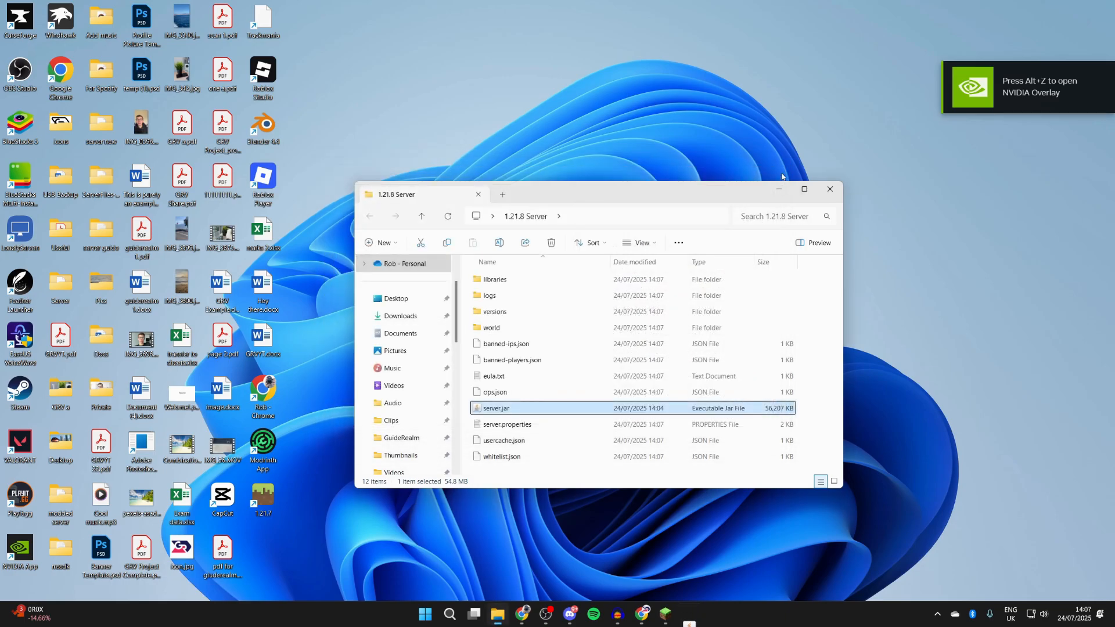
click(507, 424)
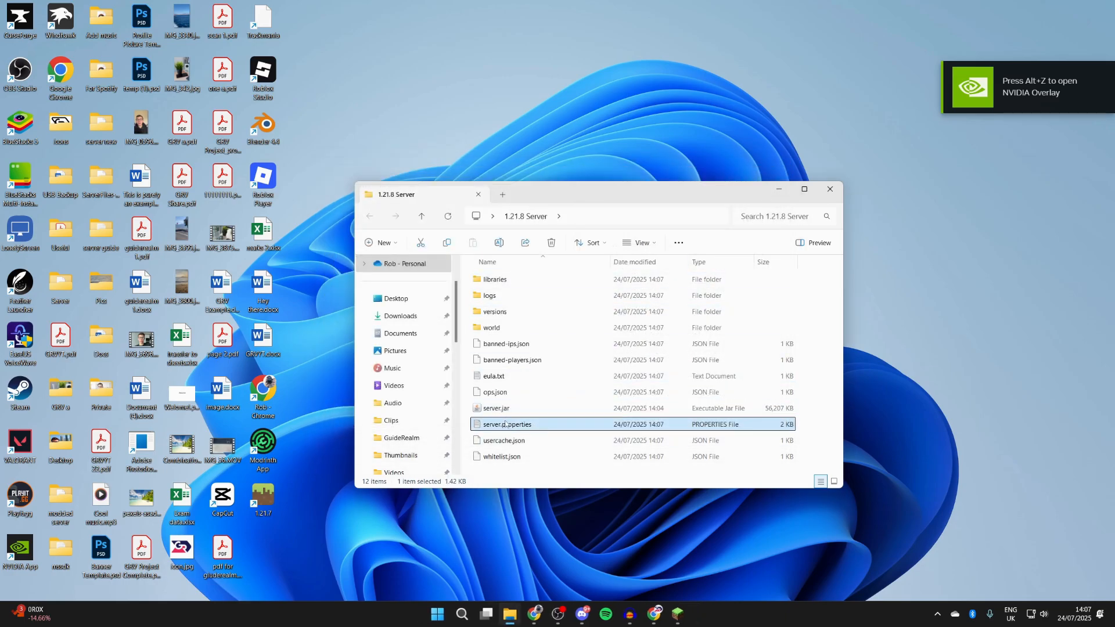
View server.properties in Notepad, scroll through it unchanged and close it
right_click(505, 424)
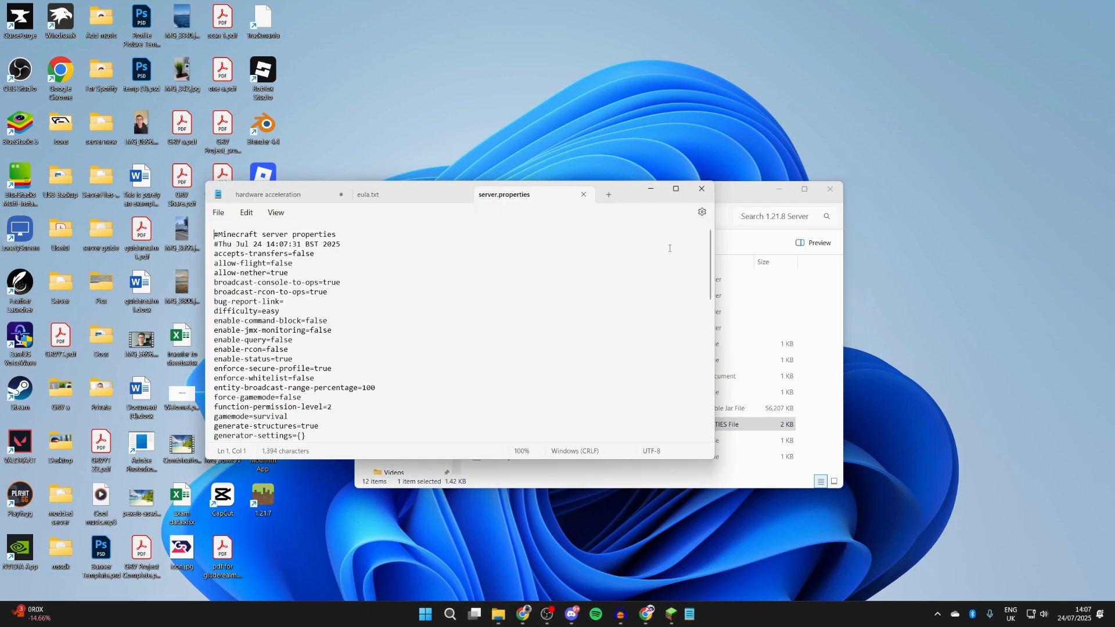
scroll(down, 3)
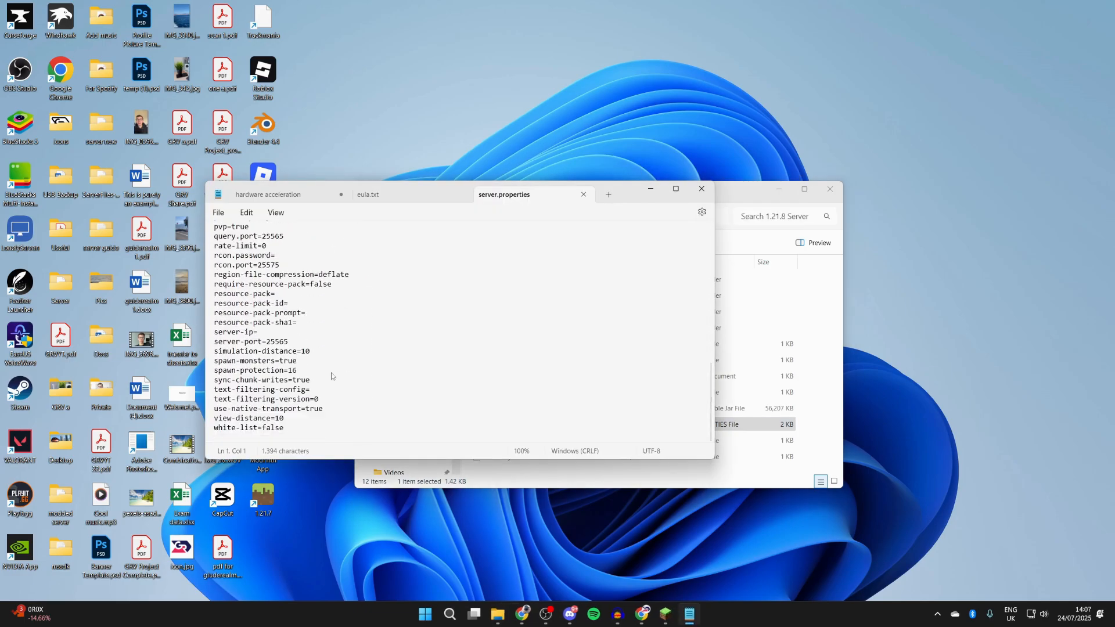
click(311, 351)
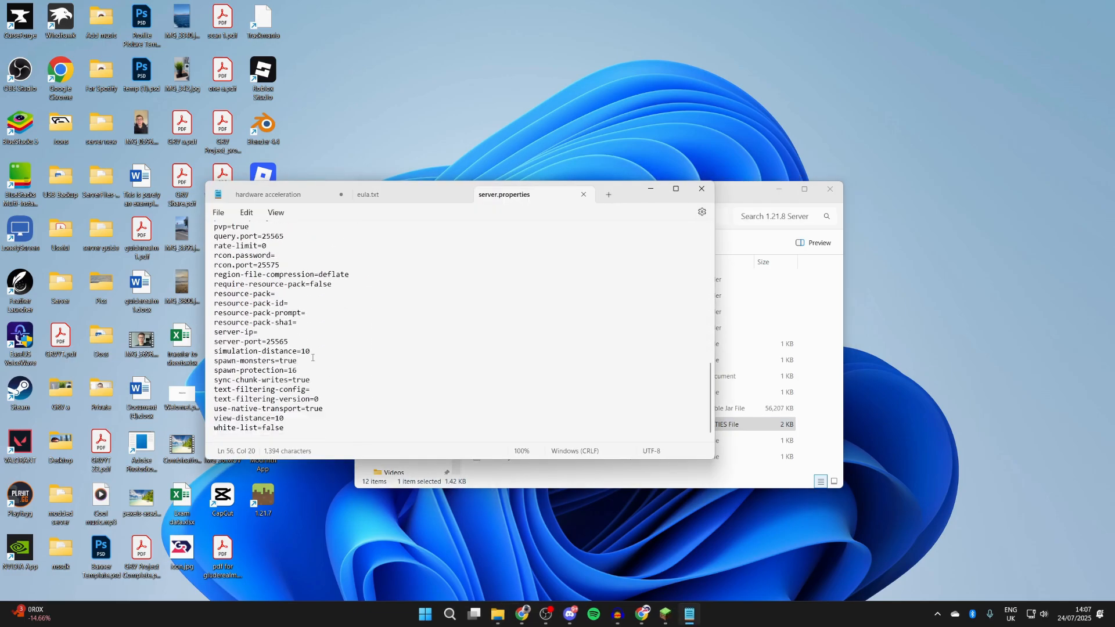
mouse_move(701, 188)
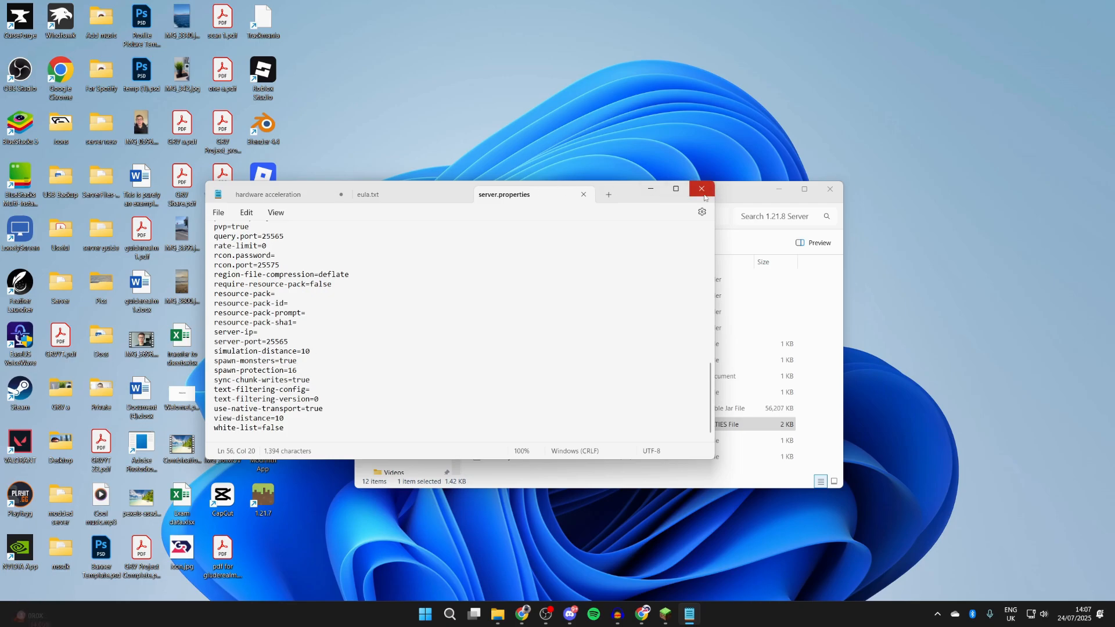
click(701, 189)
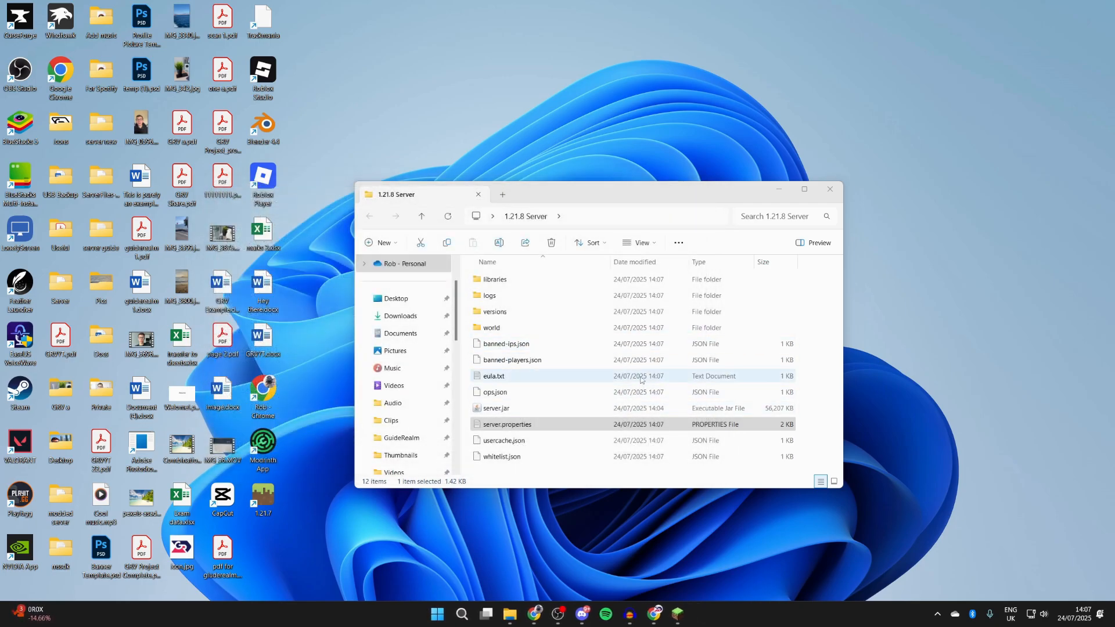
Start server.jar again so the server is running
click(496, 408)
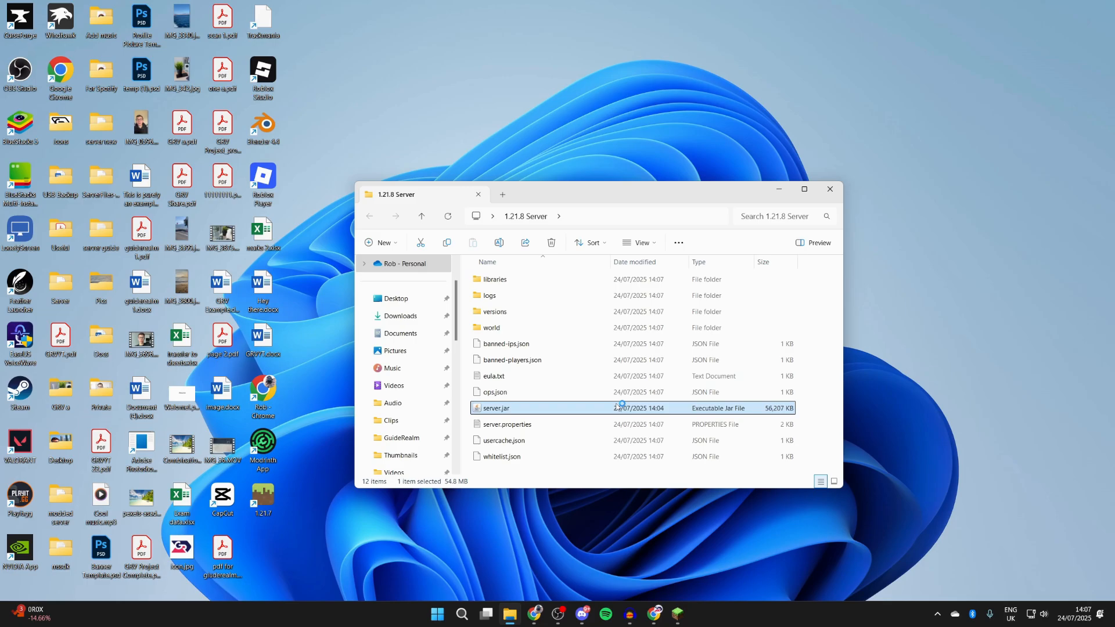
double_click(495, 408)
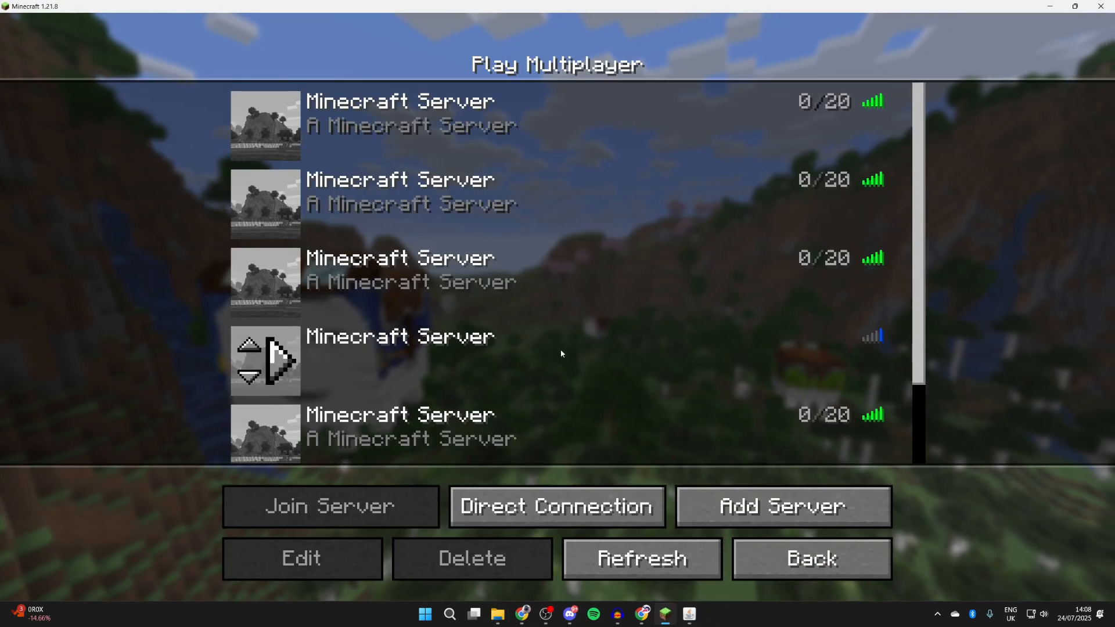
Add a server entry with address 'localhost' and join it
click(301, 561)
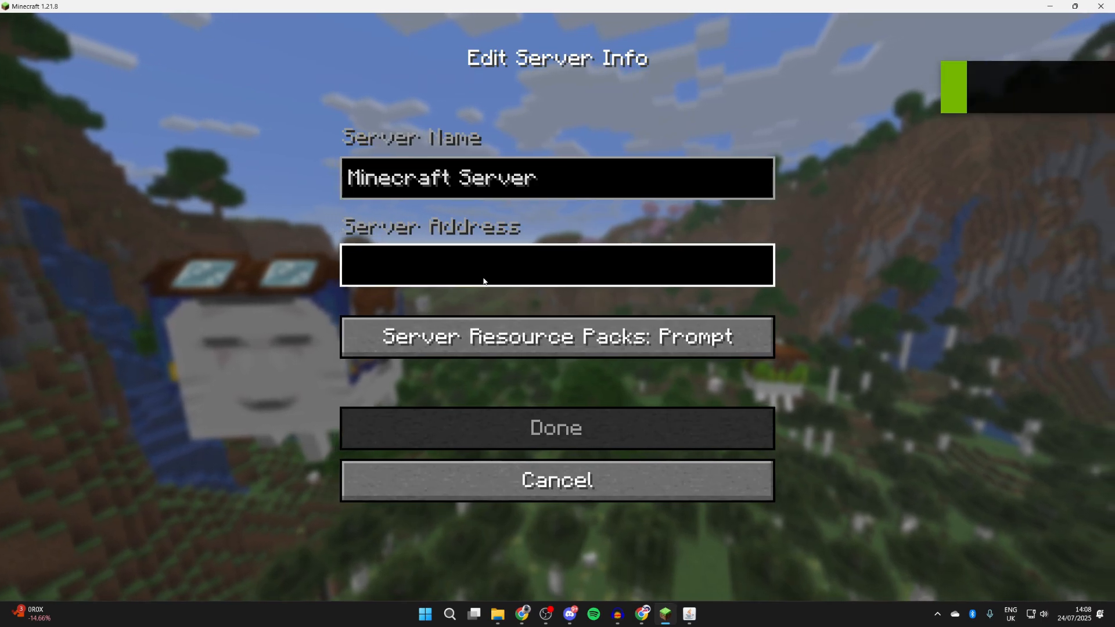
text(localhost)
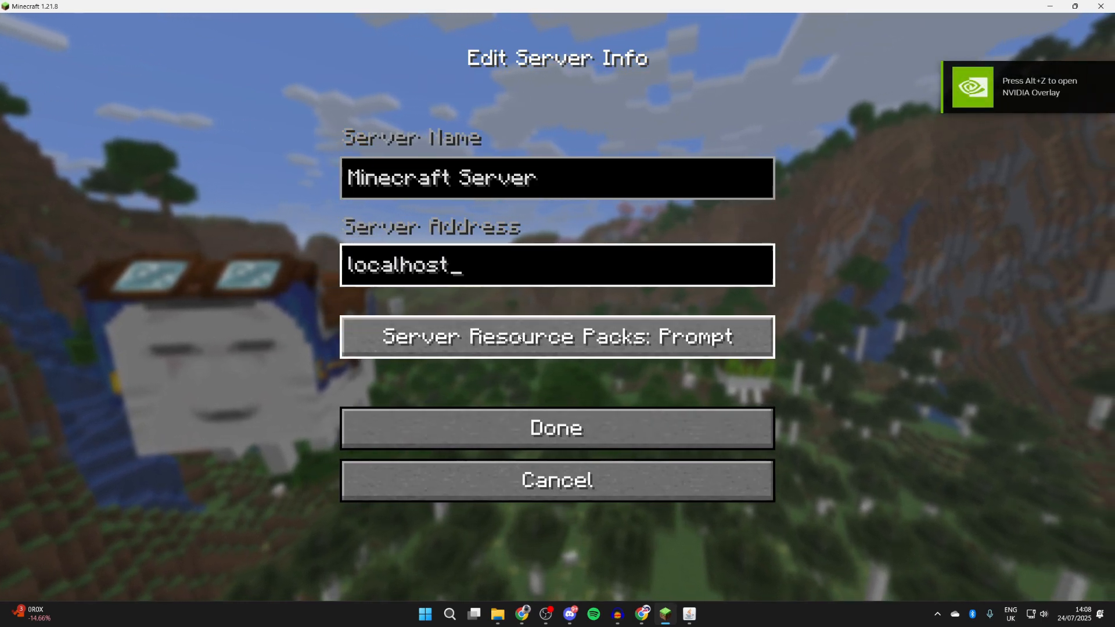
click(557, 429)
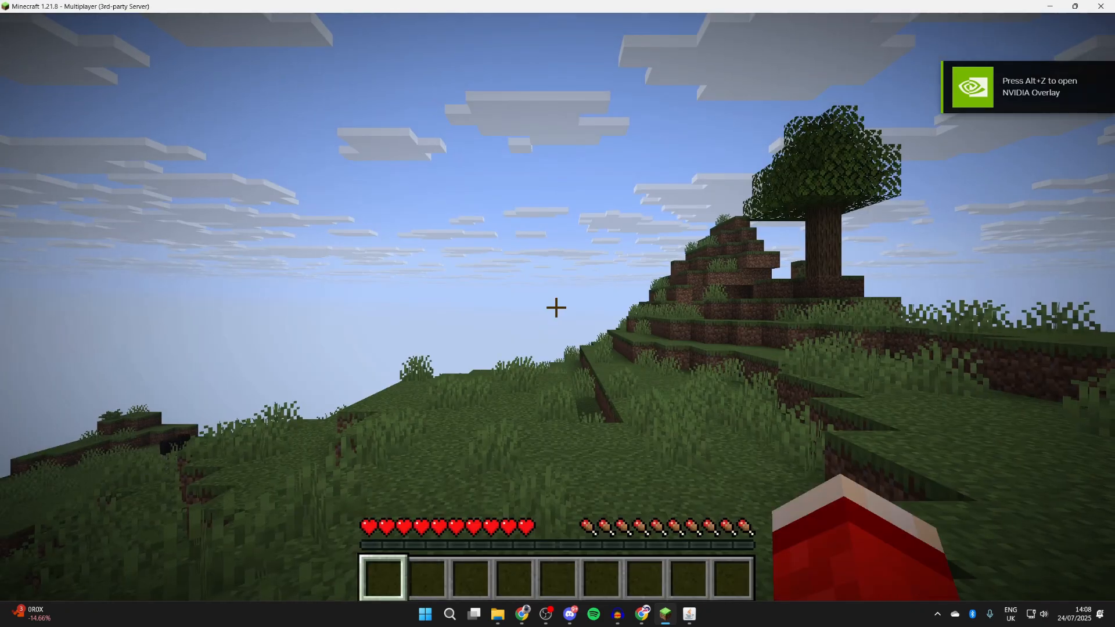
Pause with the Game Menu, return to the game and walk around the world
key(Escape)
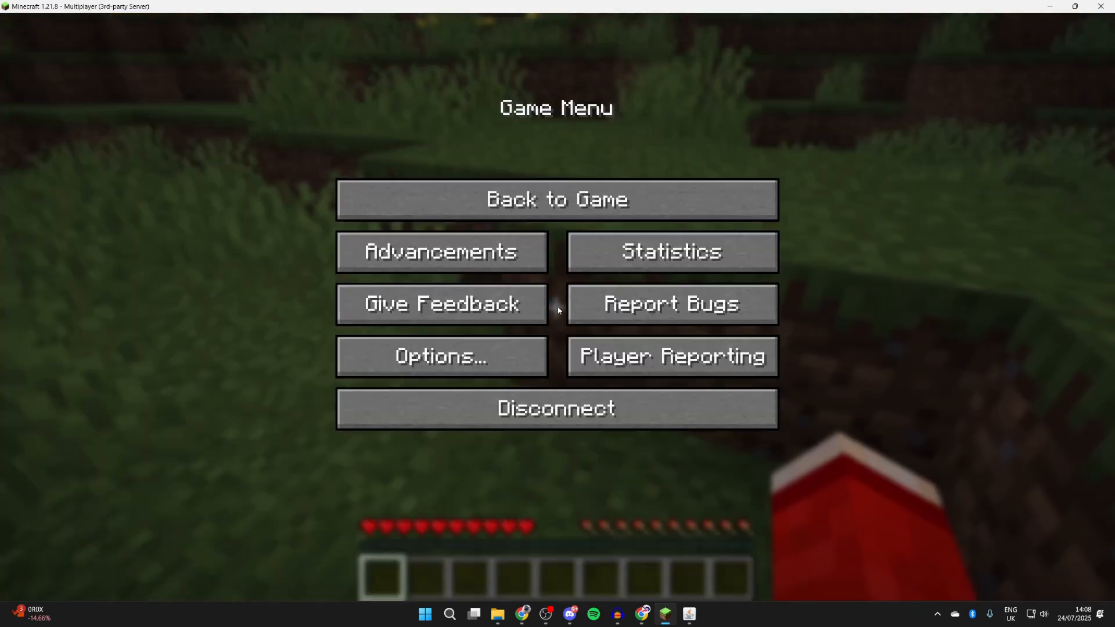
mouse_move(857, 344)
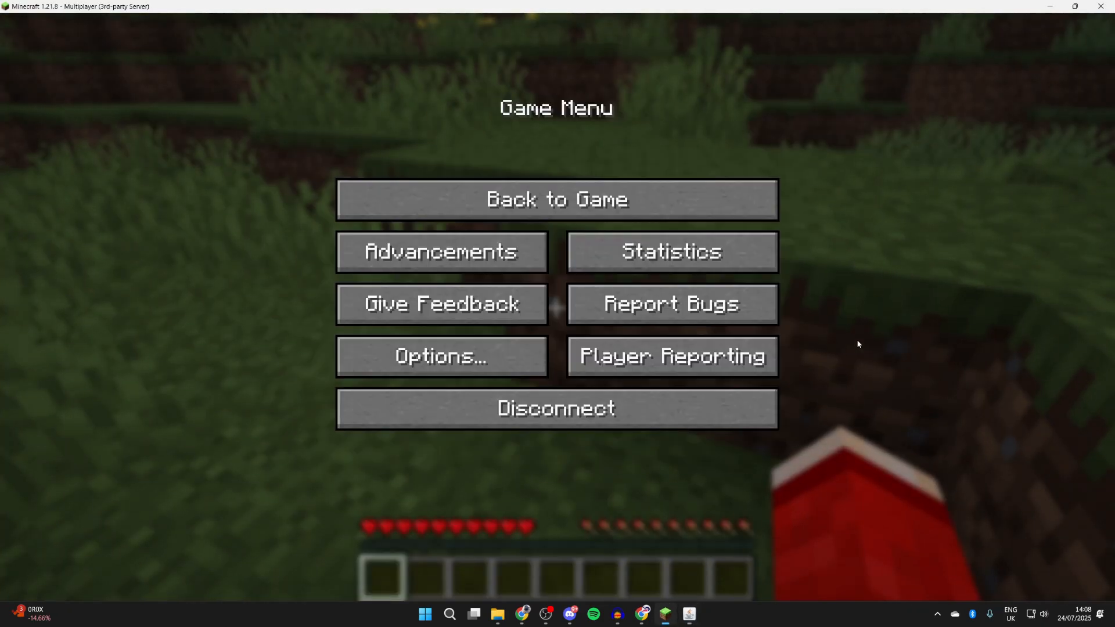
click(557, 199)
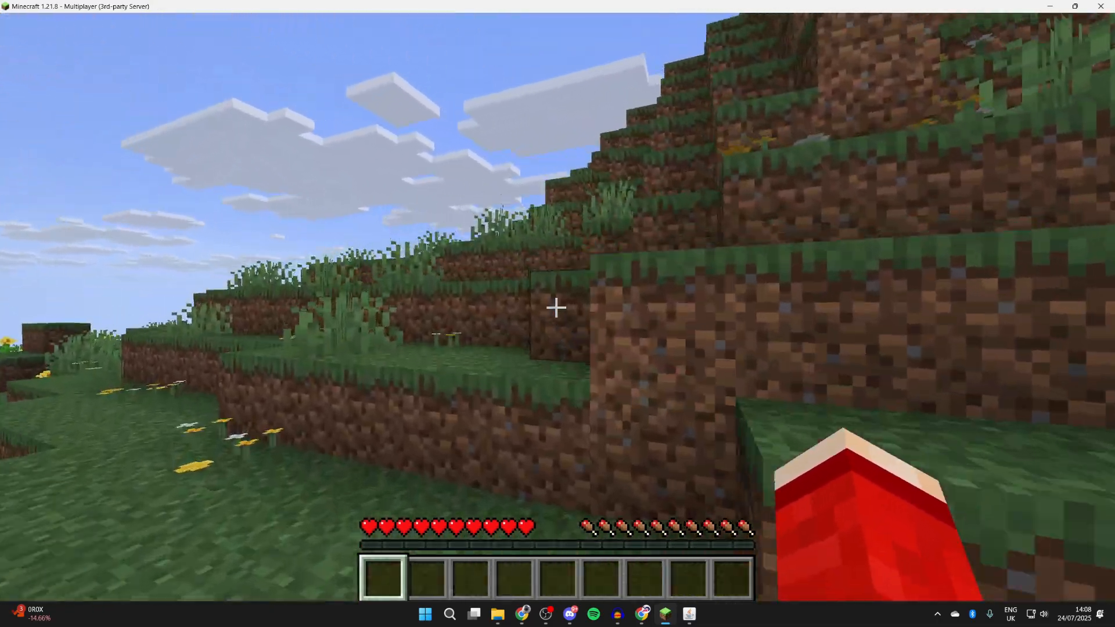
mouse_move(558, 306)
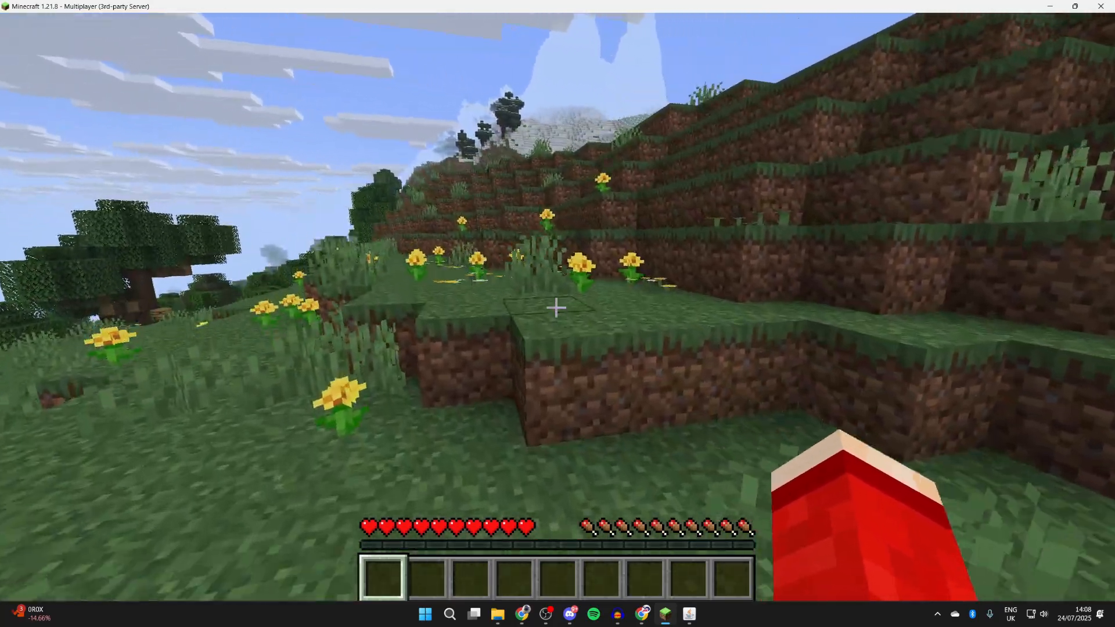